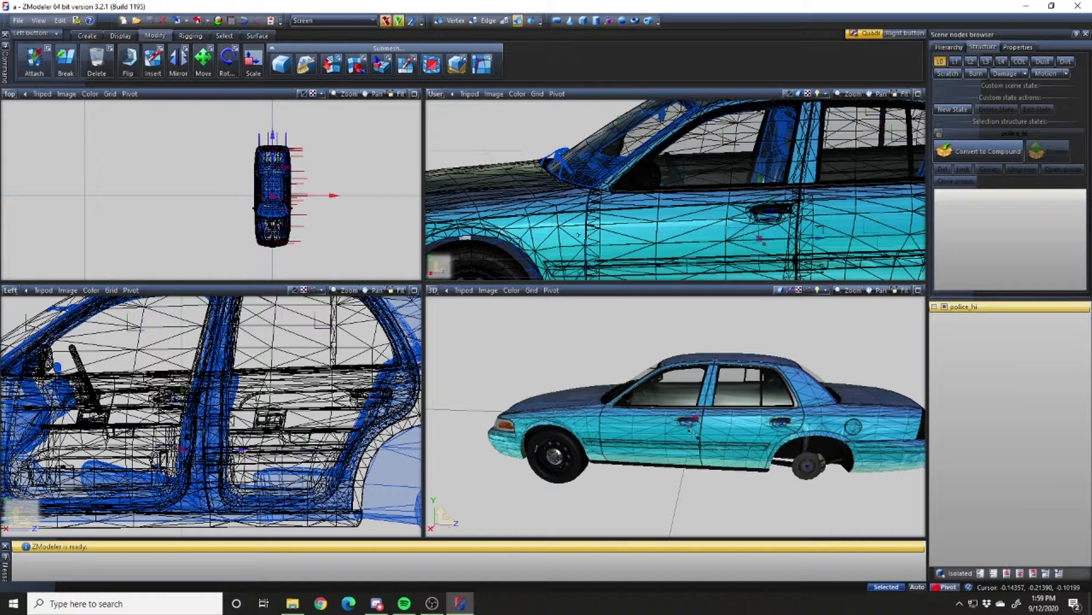
Hide all scene nodes and expand the police_hi hierarchy to list the car parts.
left_click_drag(689, 417, 704, 425)
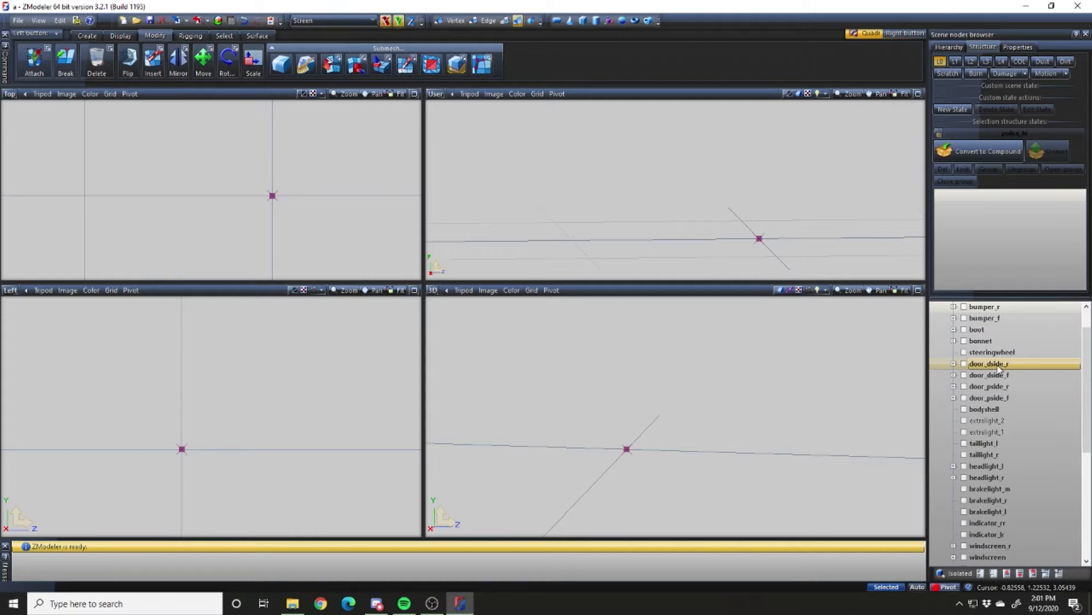
Isolate the rear right door's window_lr and detach its quarter-glass polygons into a new object, shown alone.
left_click(965, 363)
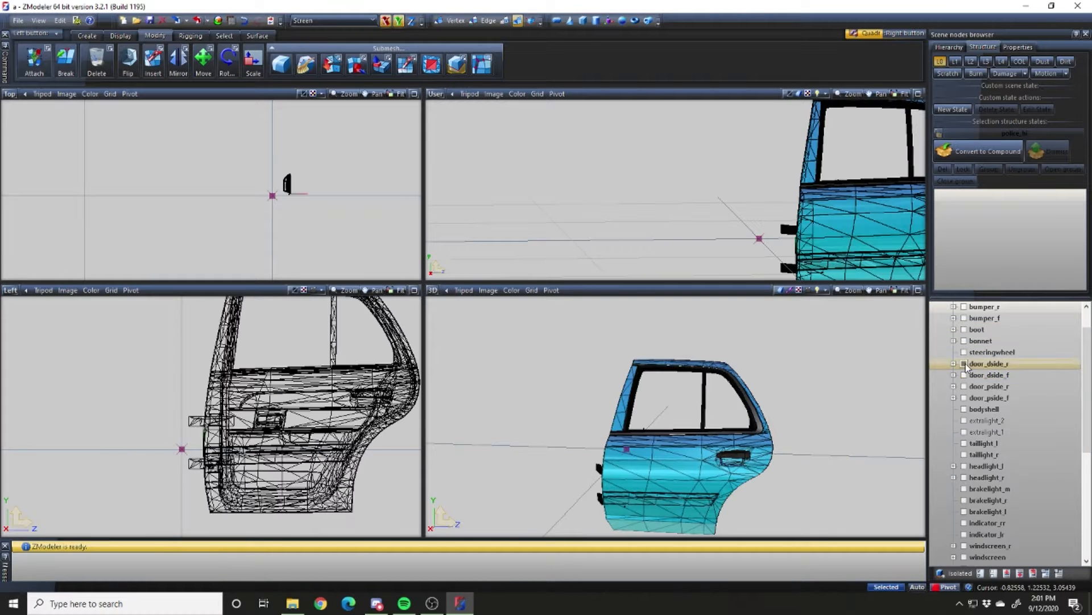
left_click(954, 363)
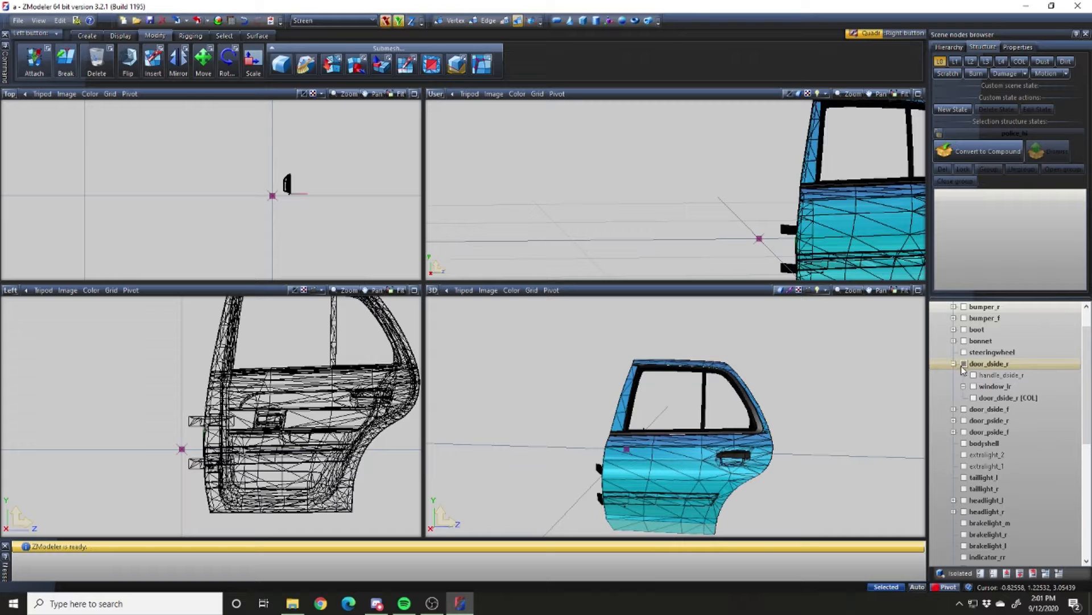
left_click(973, 387)
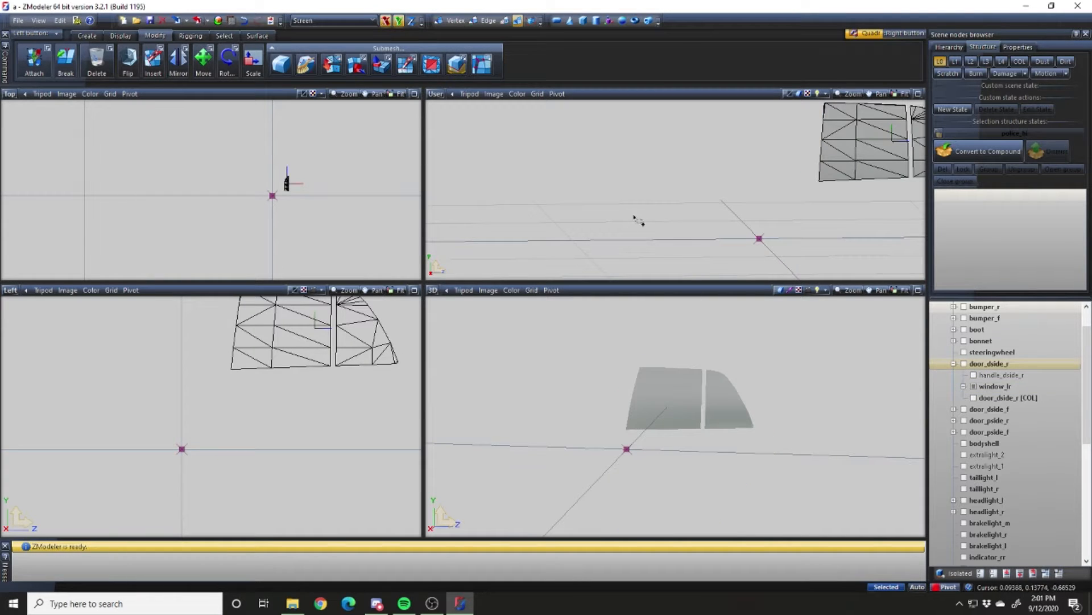
left_click(352, 338)
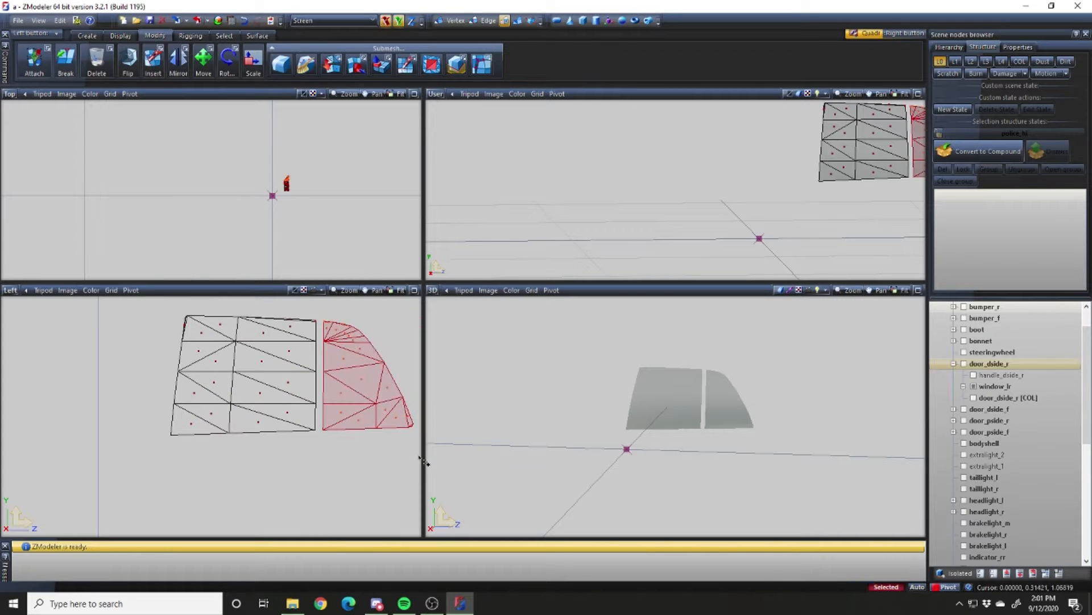
left_click(354, 63)
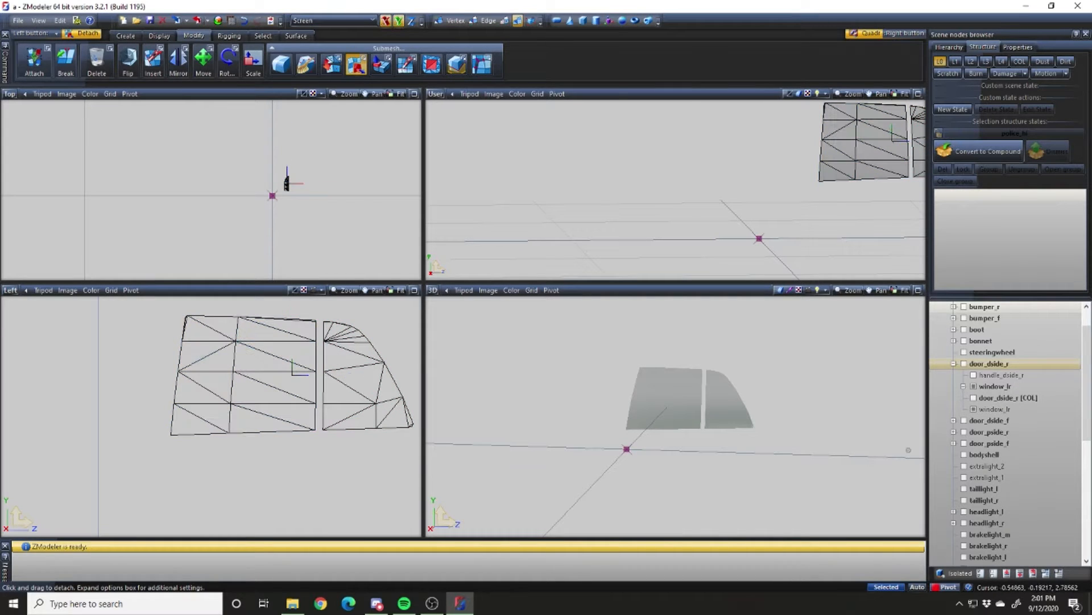
left_click(1007, 397)
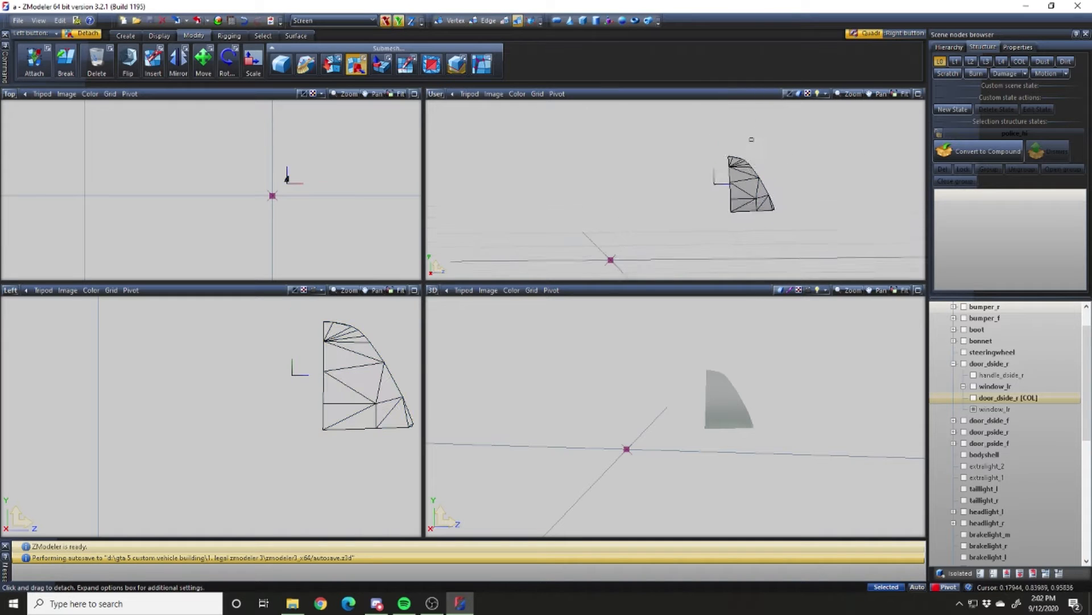
left_click(974, 409)
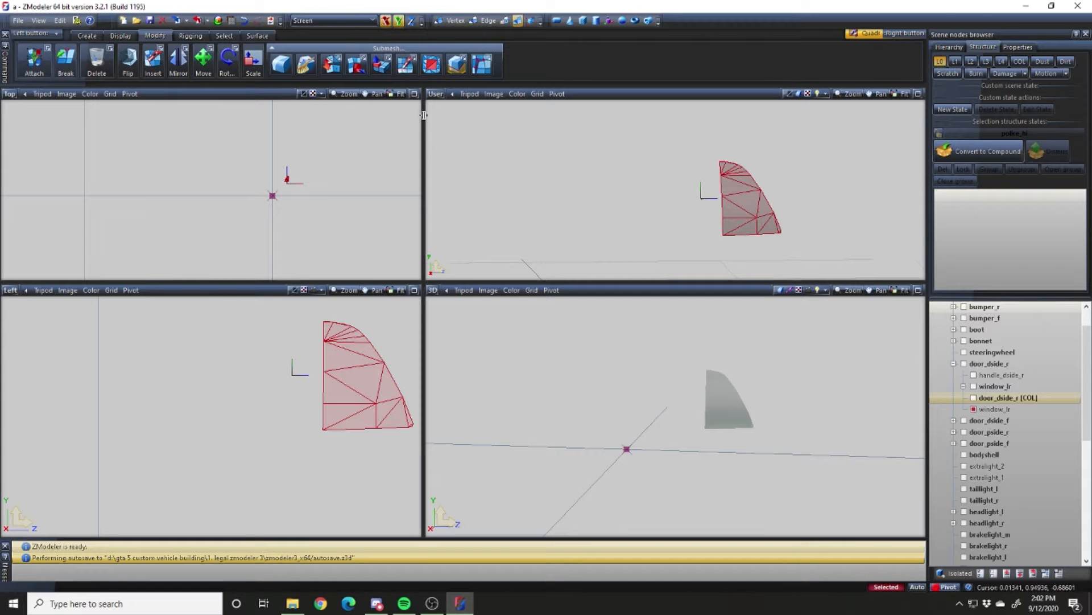
Show the quarter glass's Properties and expand Mesh > Vertices > Format (20 vertices, 19 polygons).
left_click(224, 35)
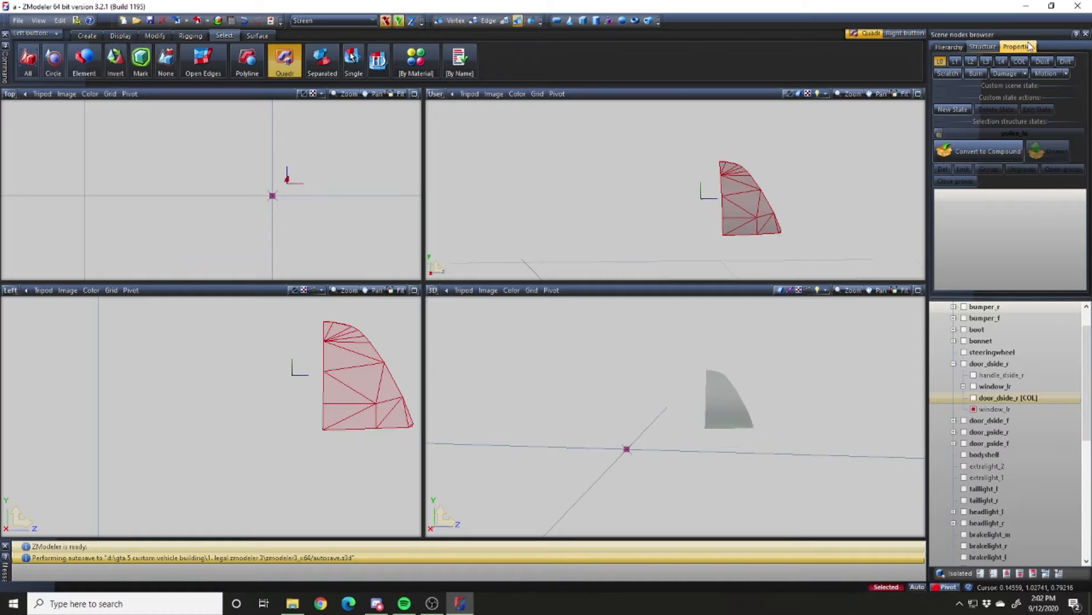
left_click(1017, 47)
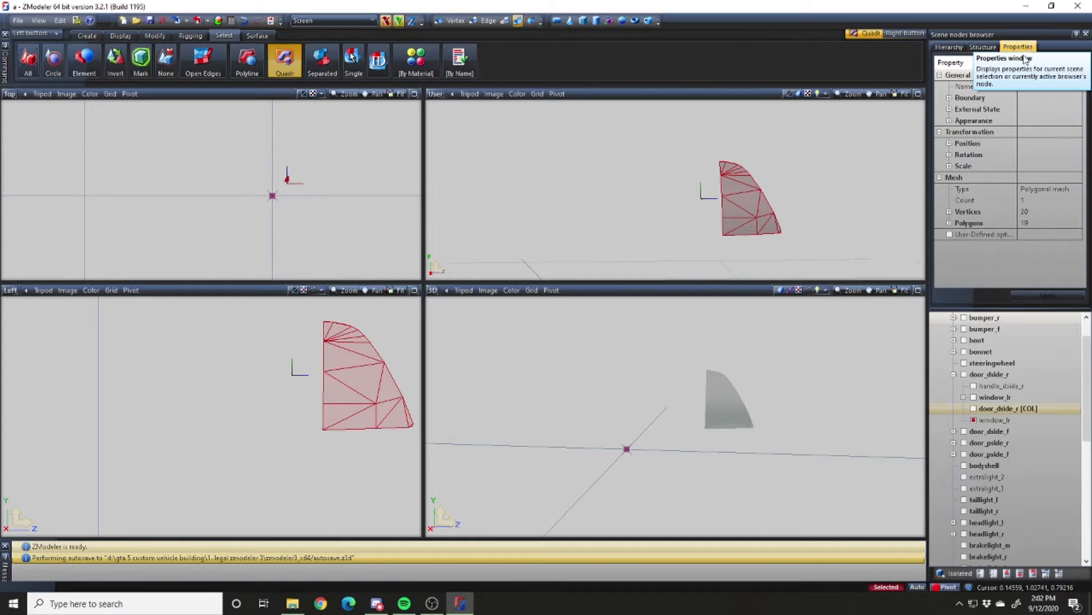
left_click(949, 212)
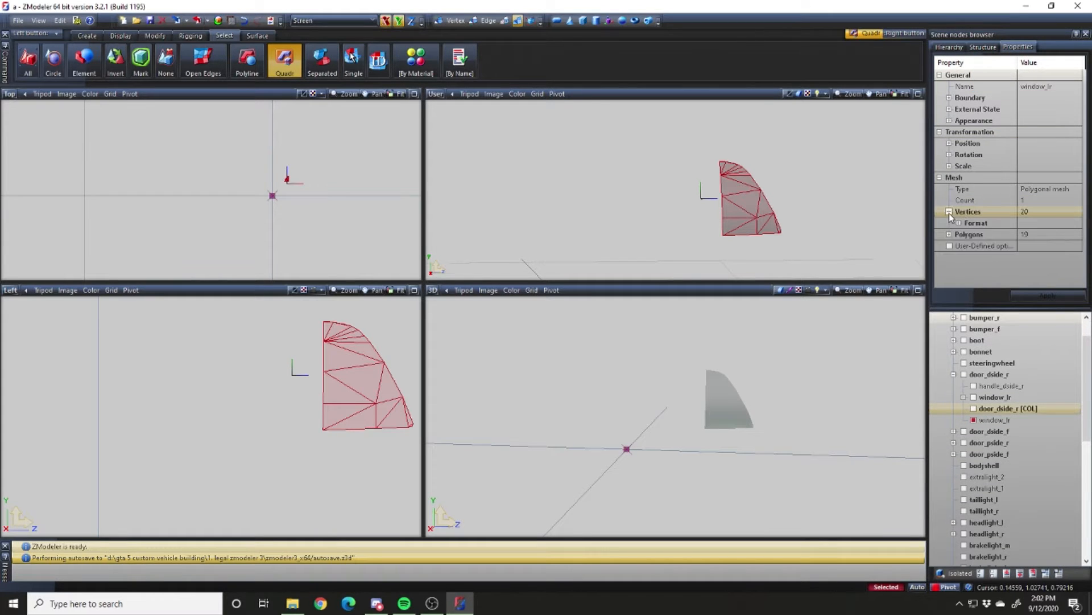
left_click(949, 223)
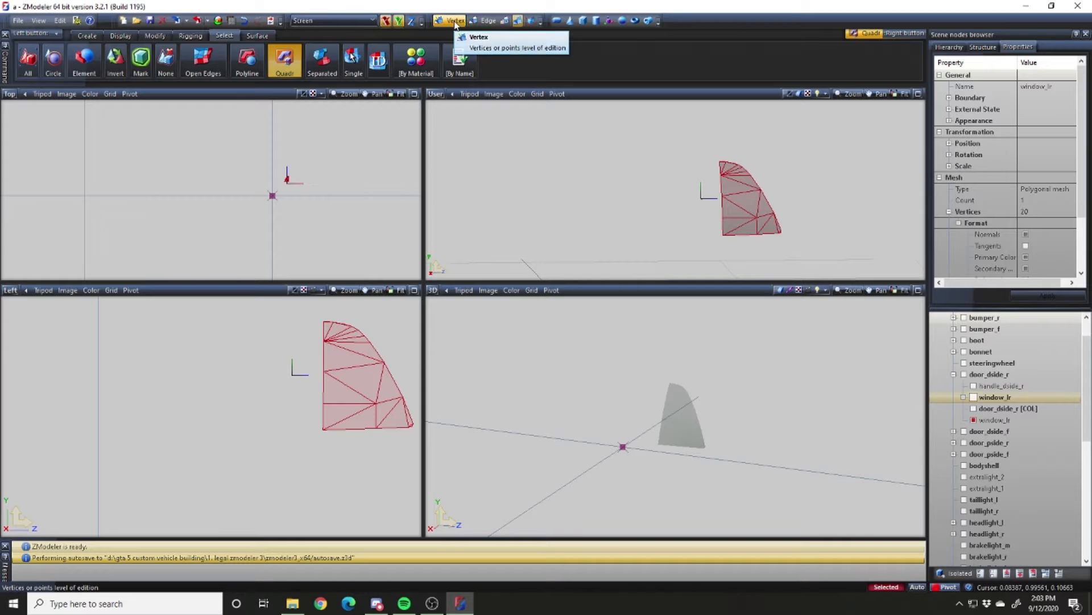
Select all quarter-glass vertices and set up Surface Paint on the alpha channel with black as the colour.
left_click(479, 36)
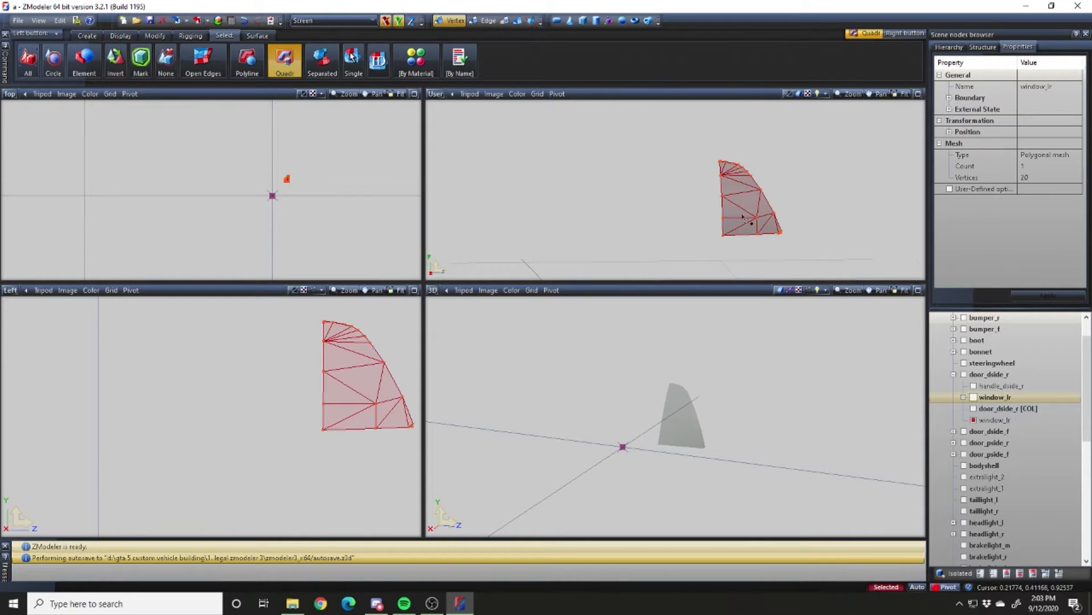
left_click(256, 35)
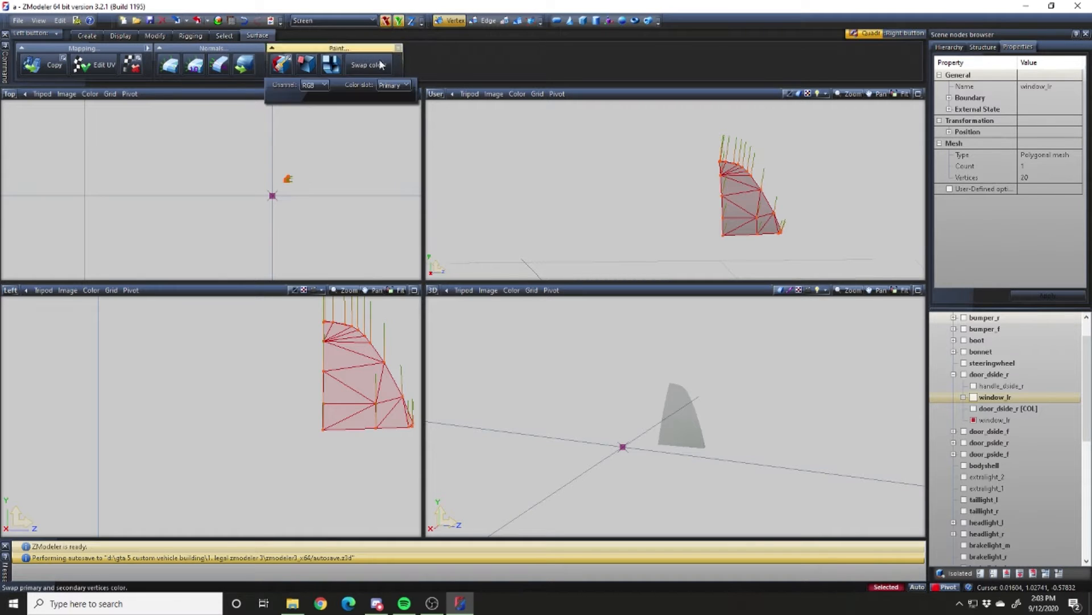
left_click(313, 84)
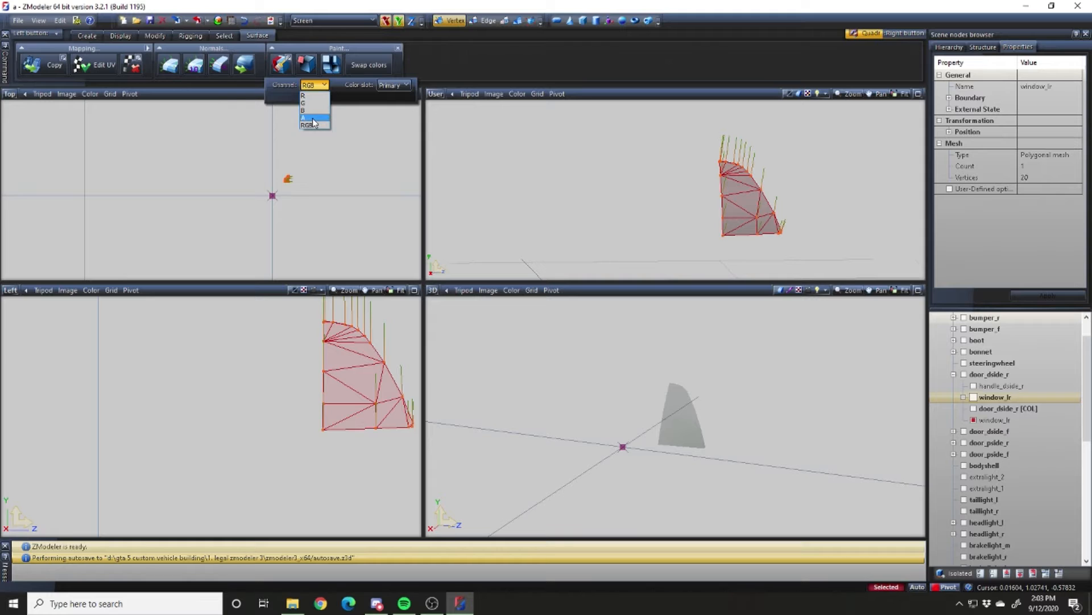
left_click(313, 117)
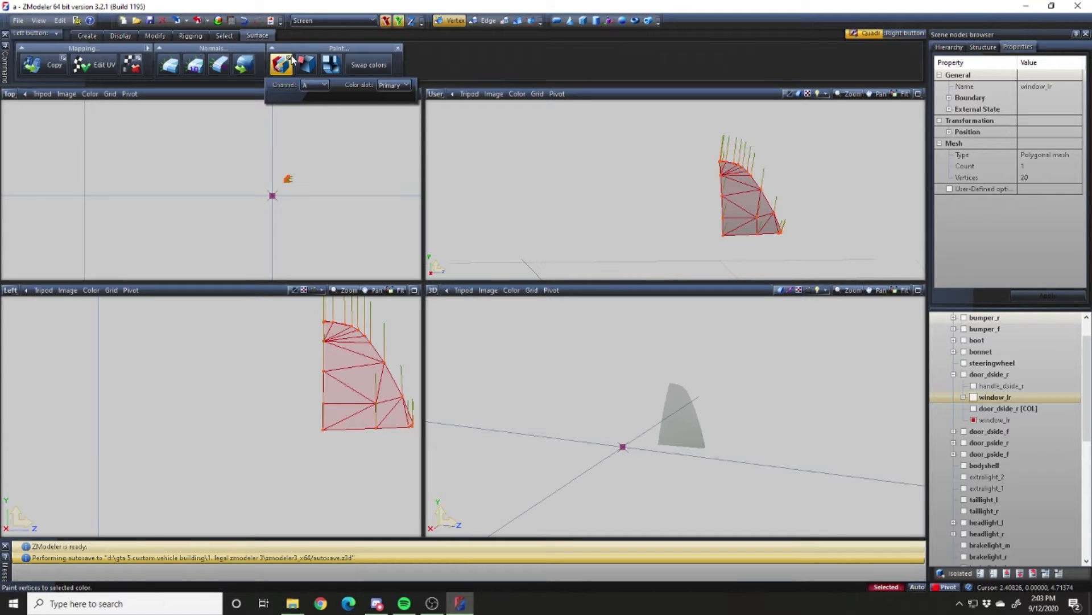
left_click(306, 64)
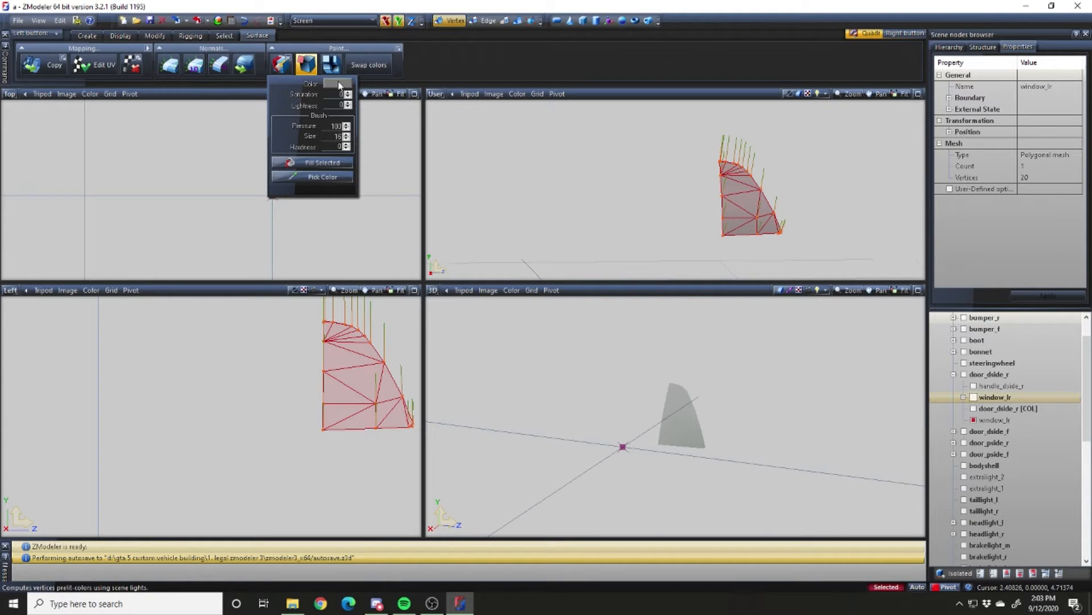
left_click(311, 83)
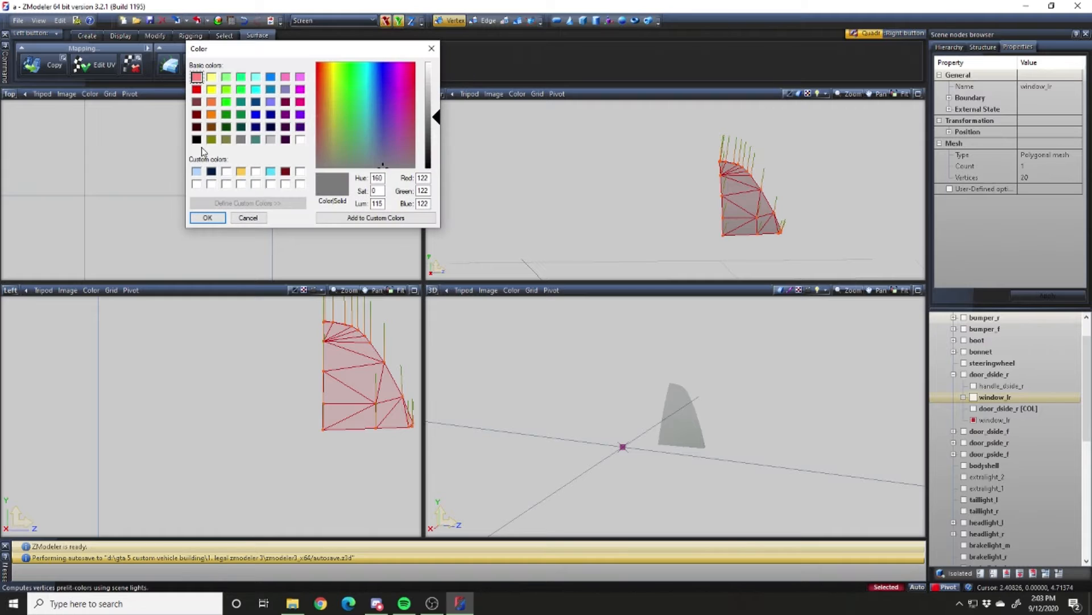
left_click(197, 138)
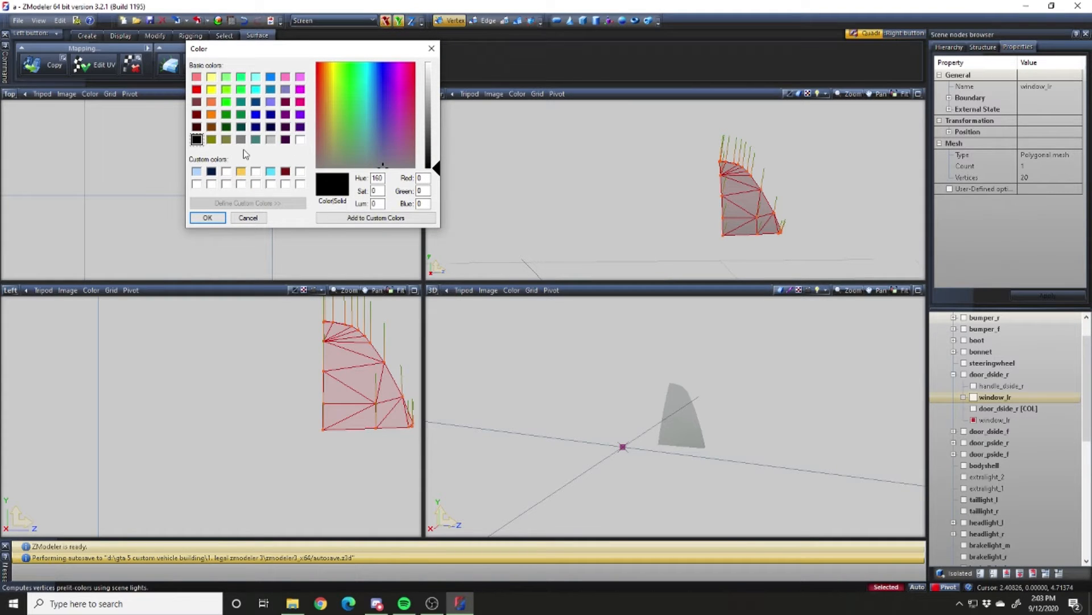
mouse_move(266, 143)
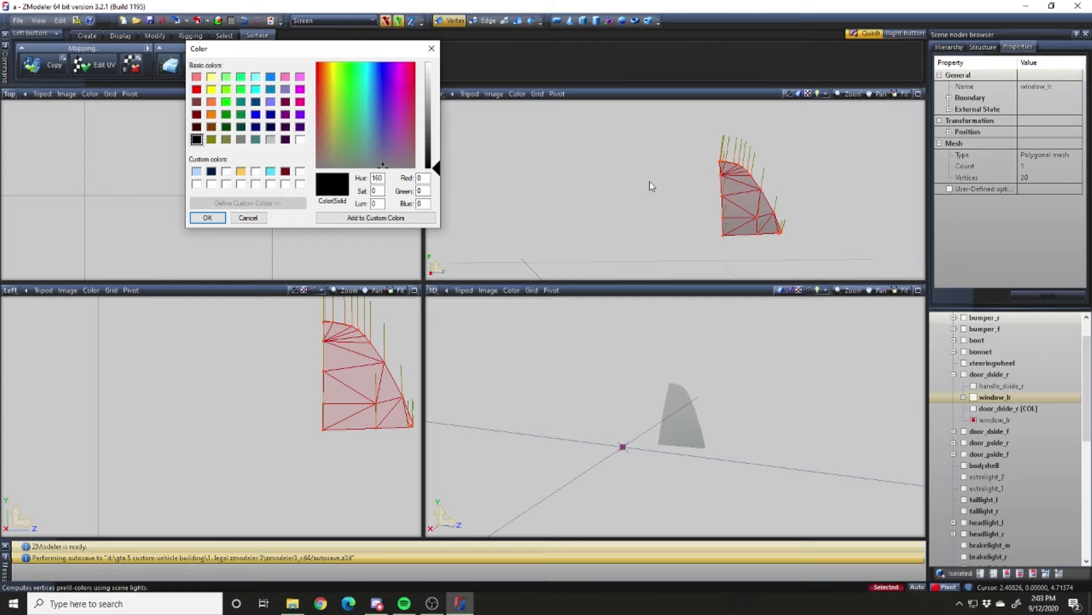
mouse_move(312, 165)
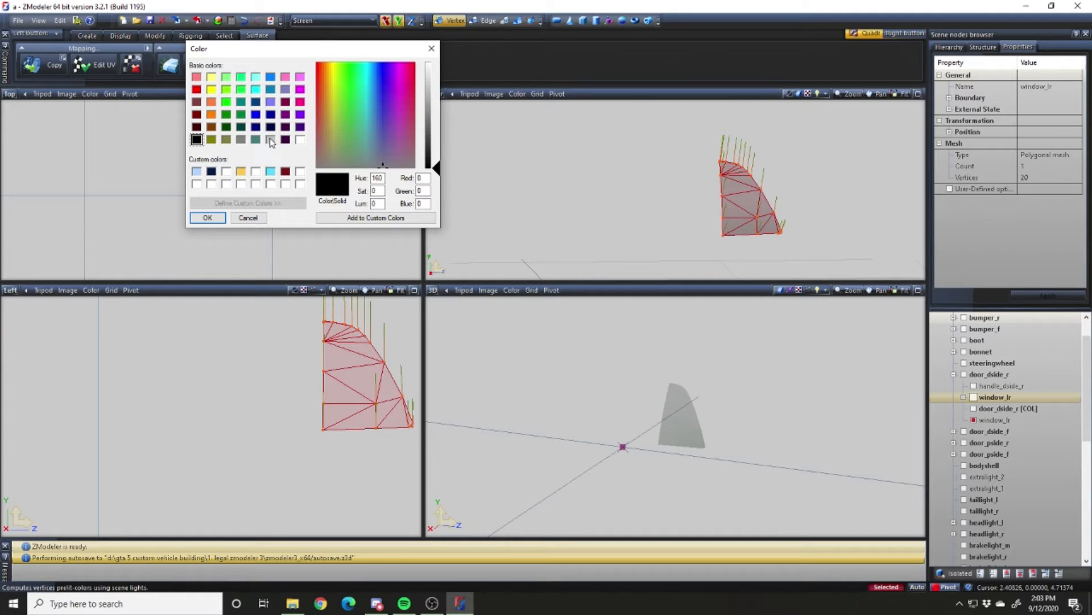
mouse_move(378, 147)
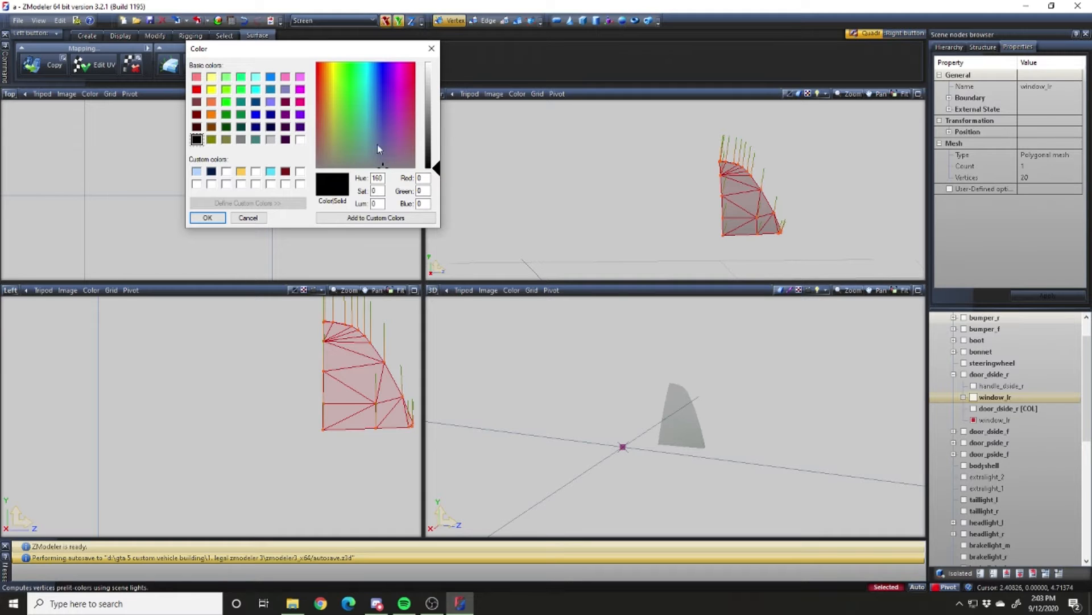
mouse_move(311, 239)
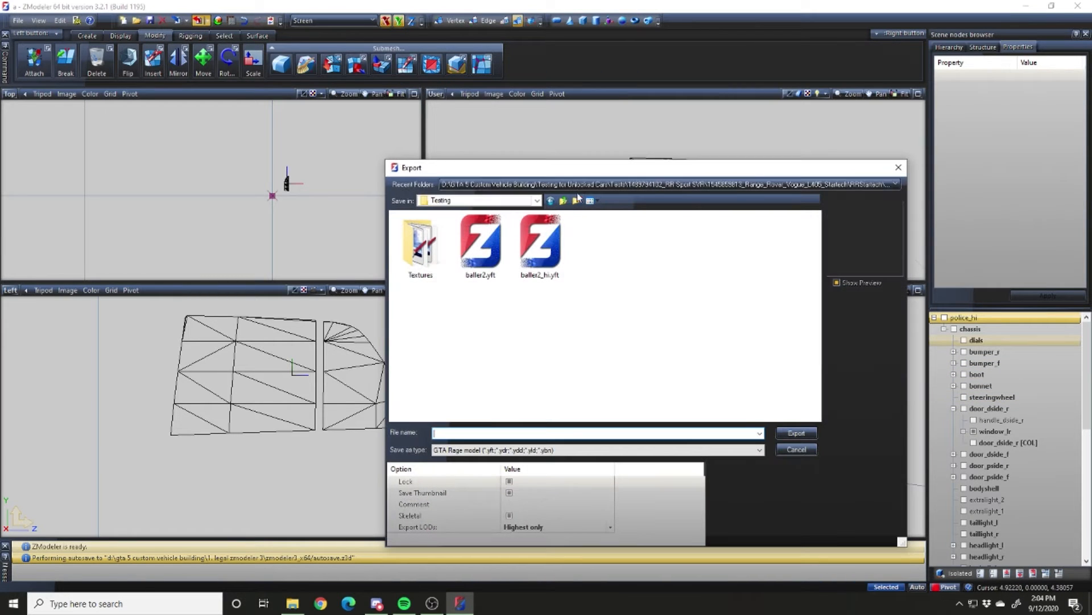
Export the model as police_hi.yft into the Testing folder, overwriting the existing file.
left_click(562, 200)
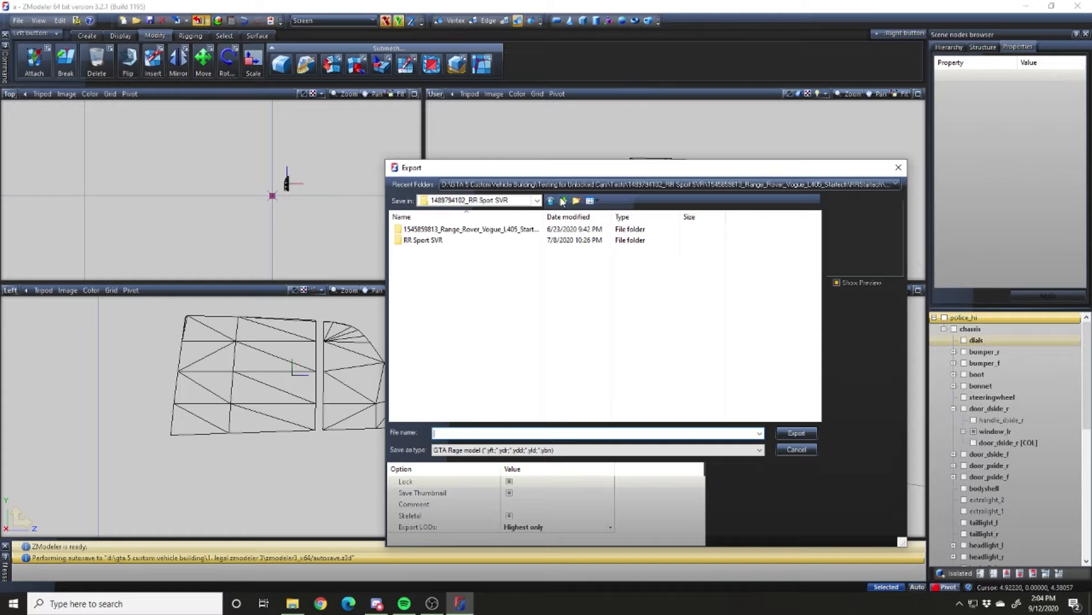
left_click(562, 201)
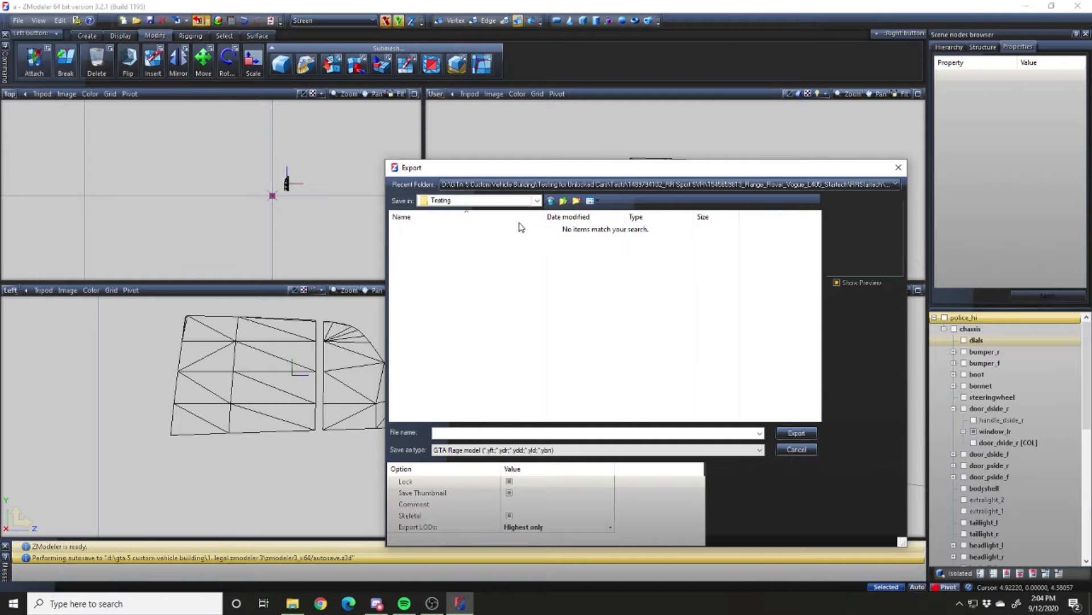
left_click(576, 200)
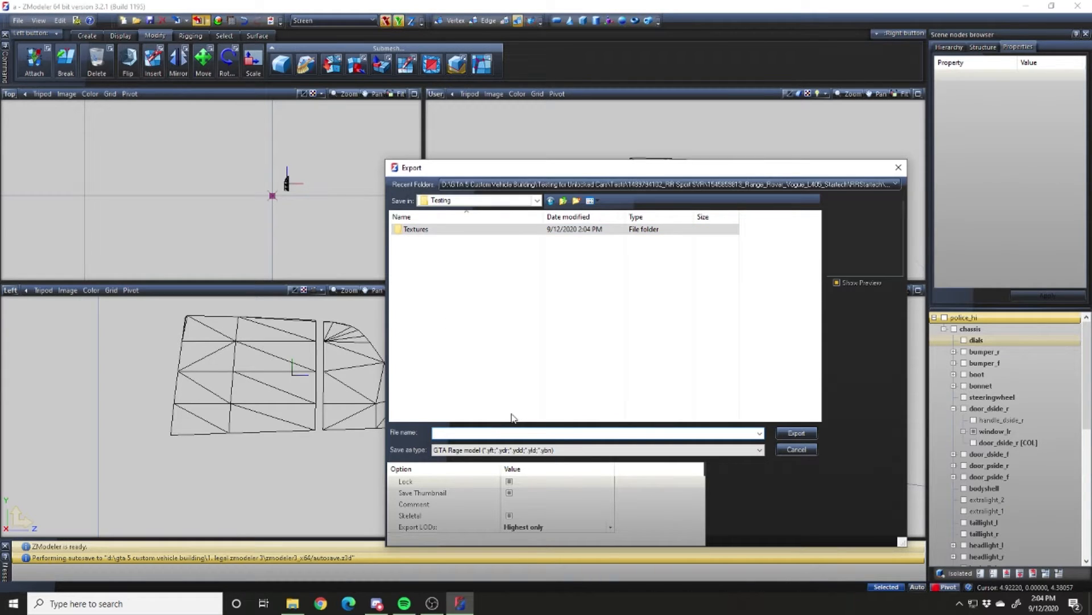
type("police_hi")
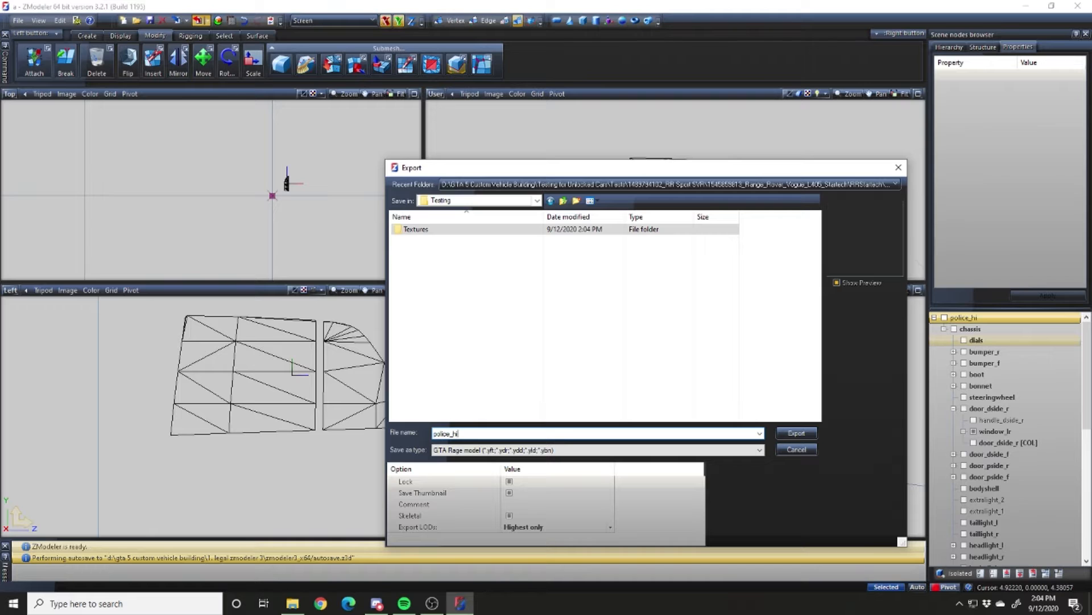
left_click(509, 481)
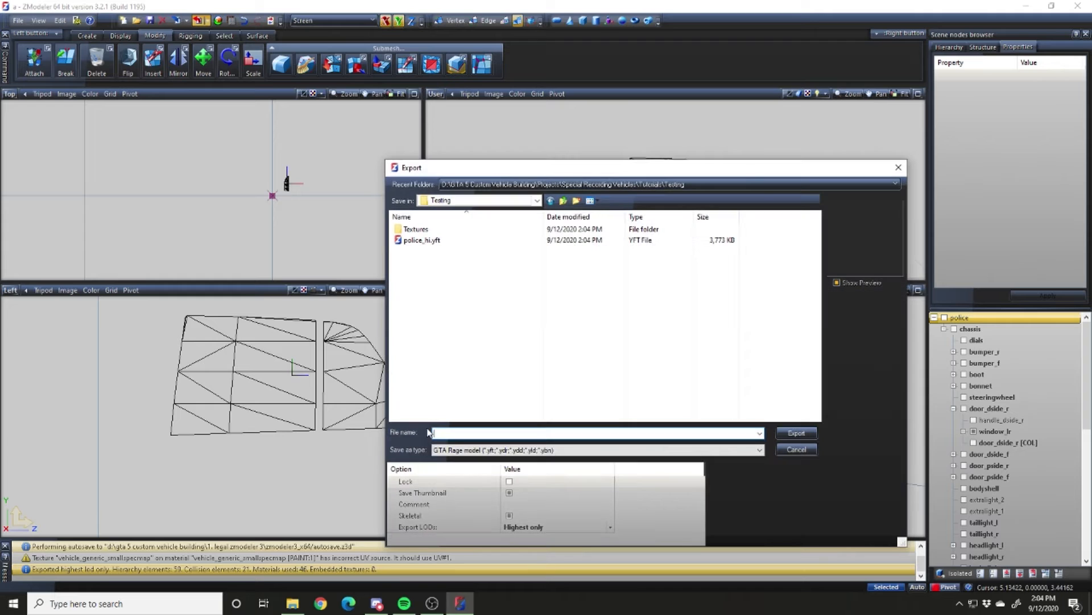
type("police")
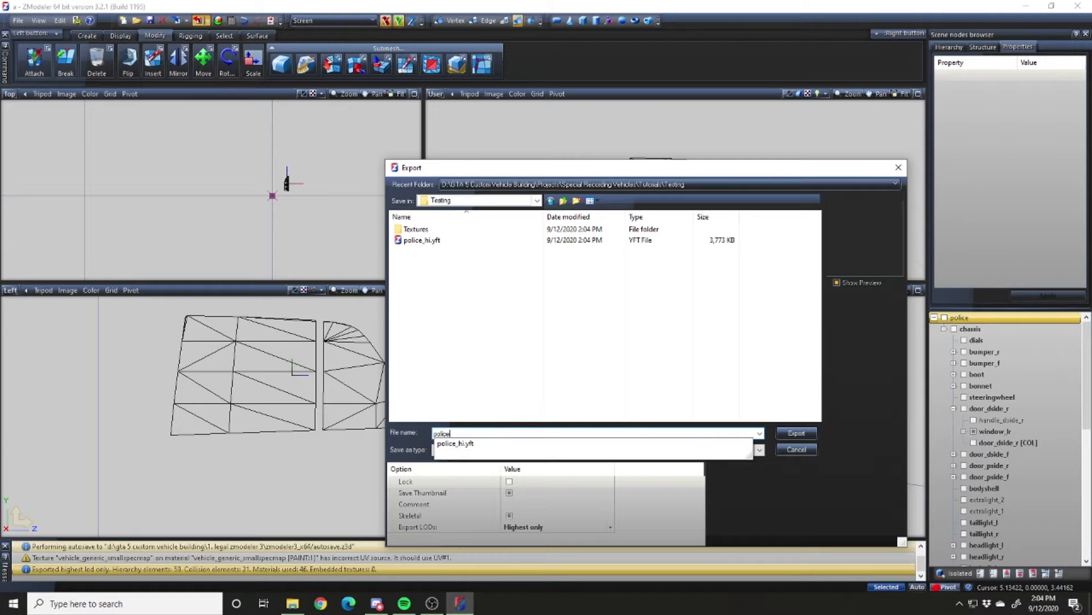
left_click(795, 432)
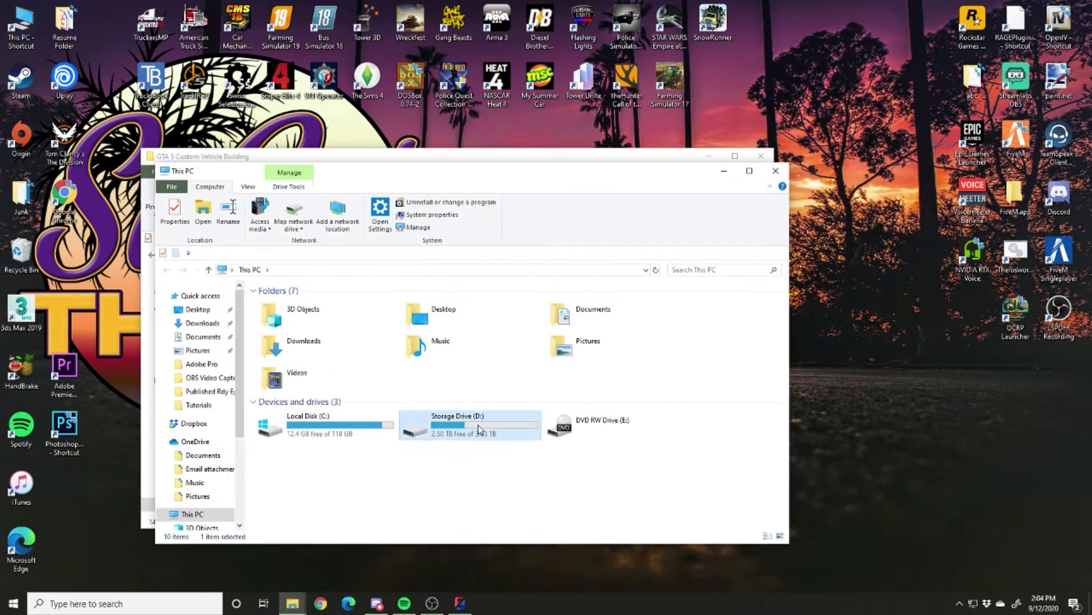
Create a new 'tutorial' folder in D:\TheroDevServer\server-data\resources\[mods]\Random\stream.
double_click(474, 425)
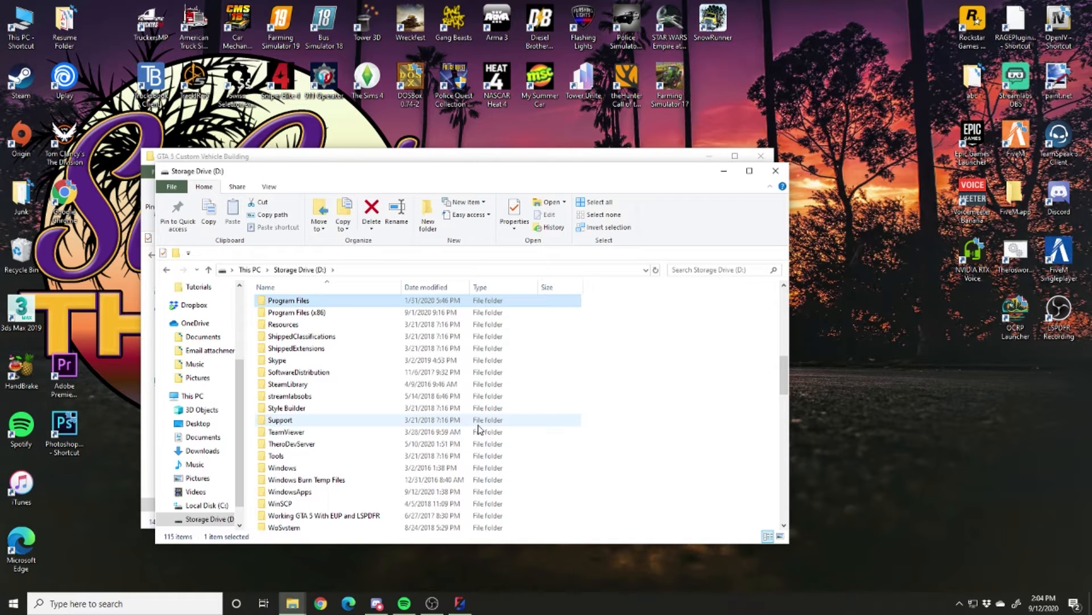
double_click(296, 312)
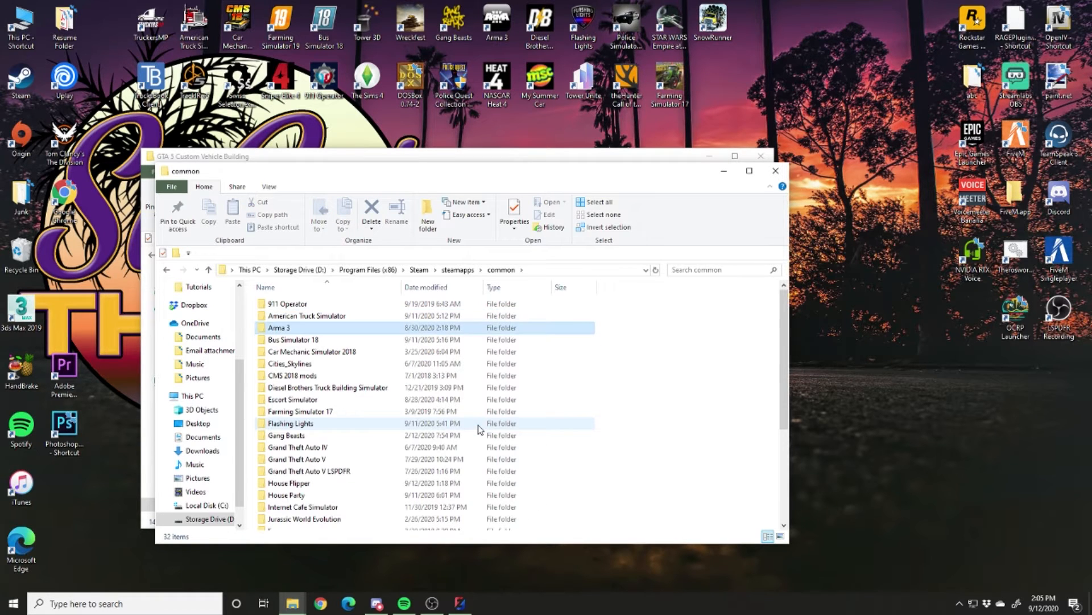
left_click(296, 459)
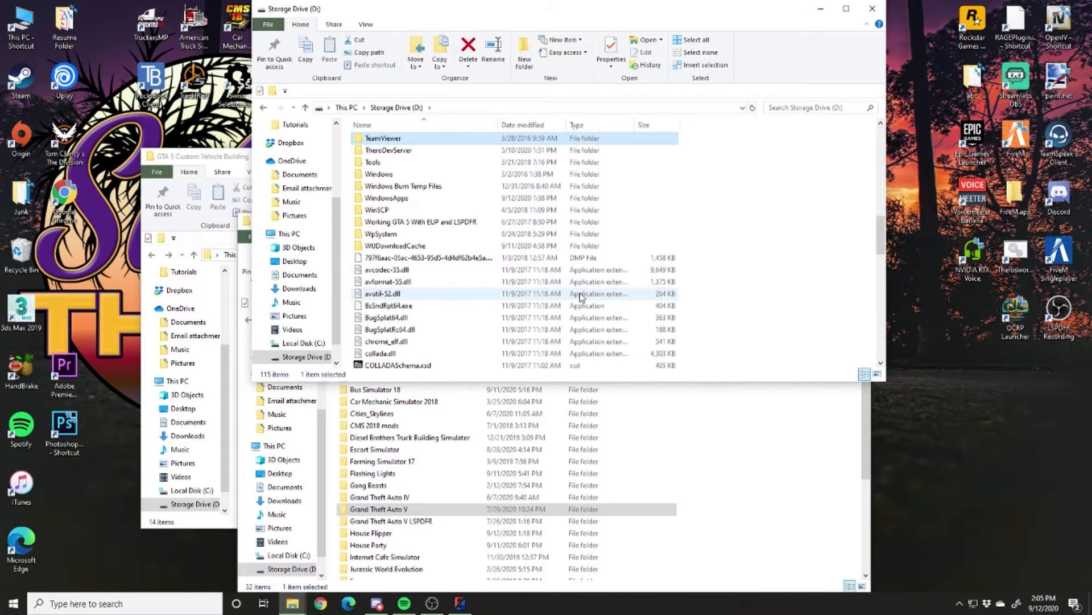
double_click(388, 150)
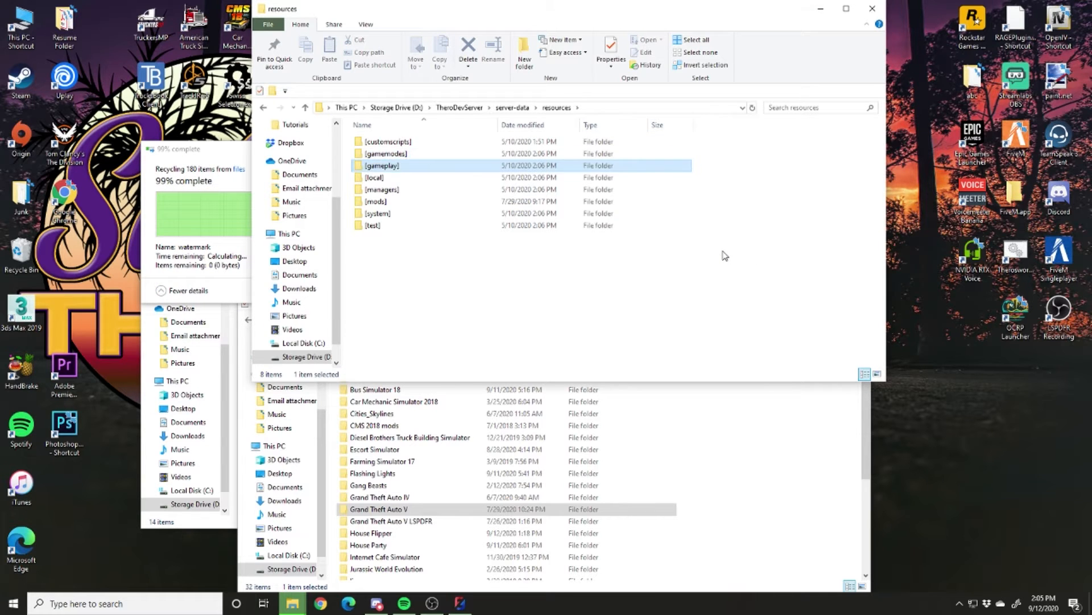
double_click(377, 200)
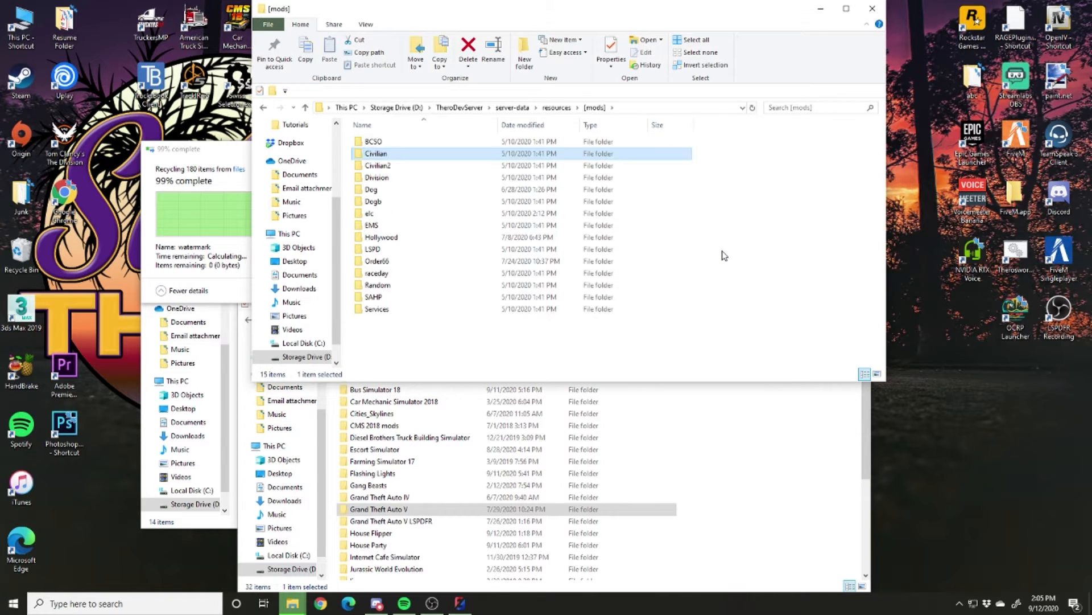
left_click(377, 285)
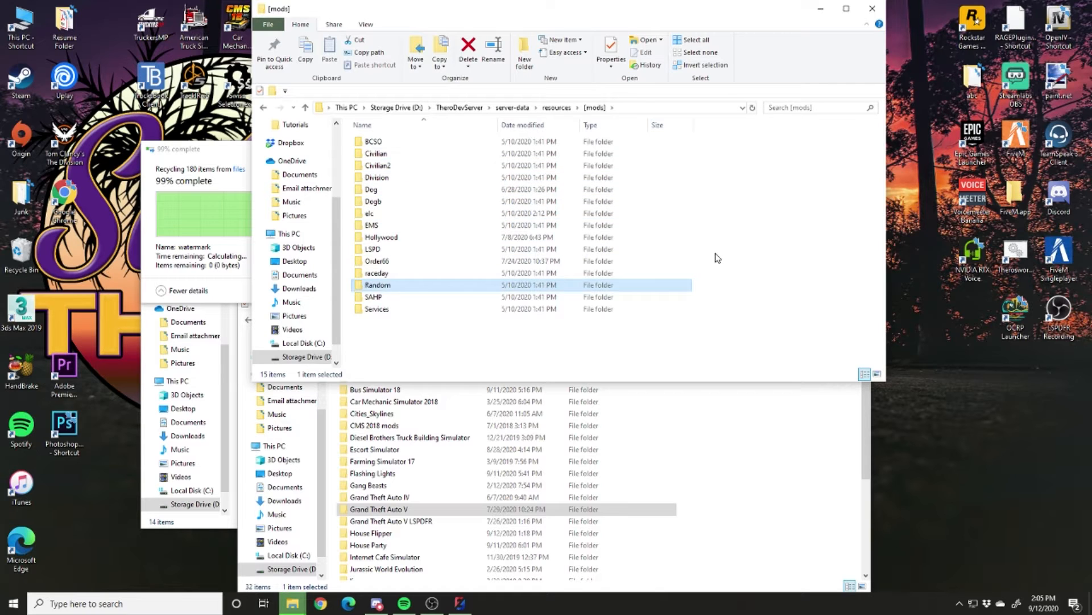
double_click(377, 285)
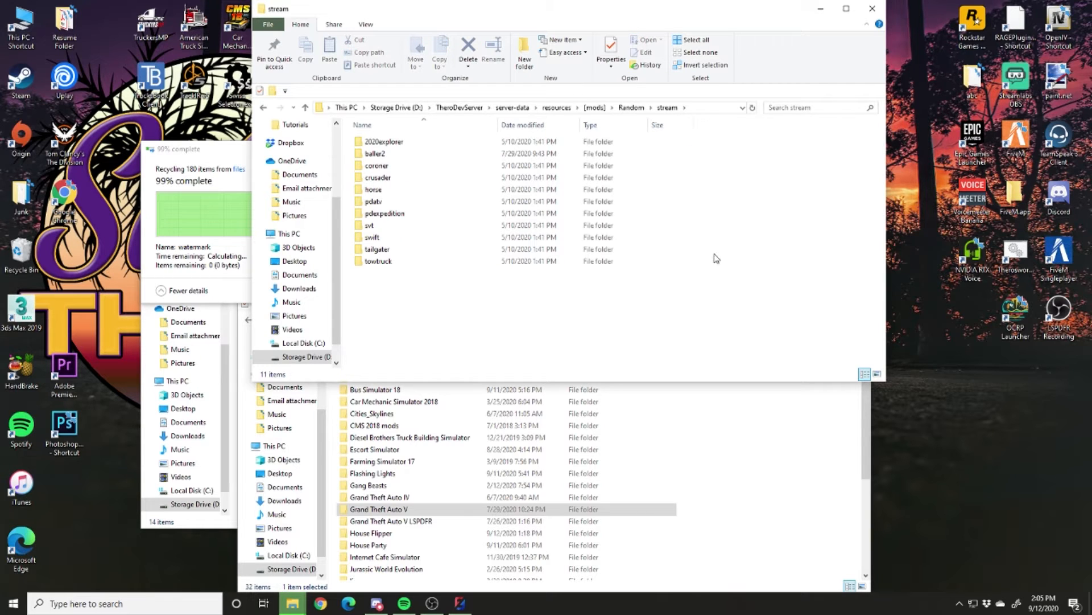
left_click(524, 58)
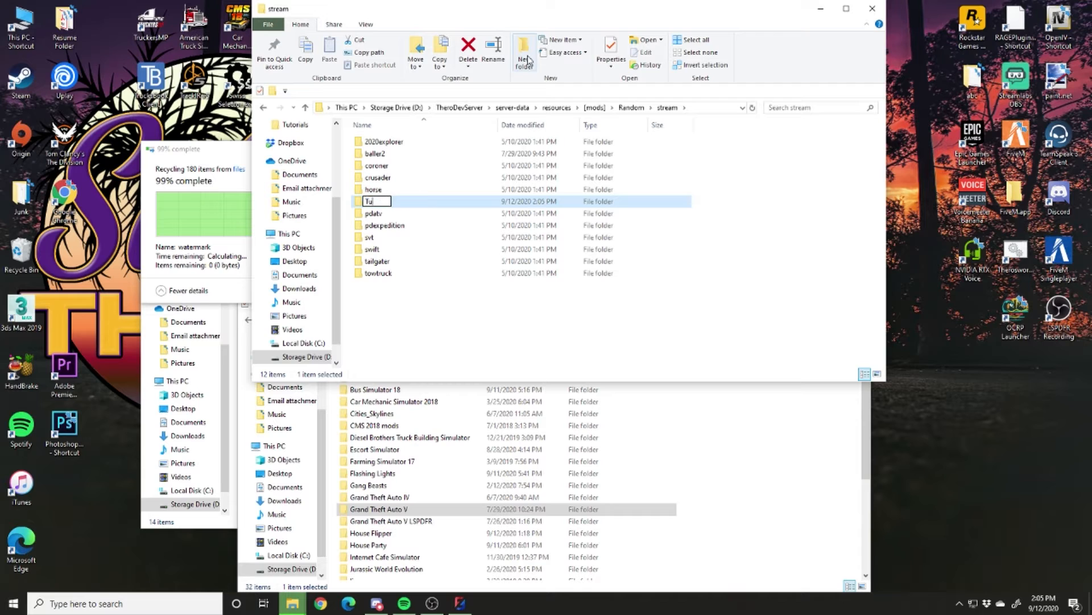
type("tutorial")
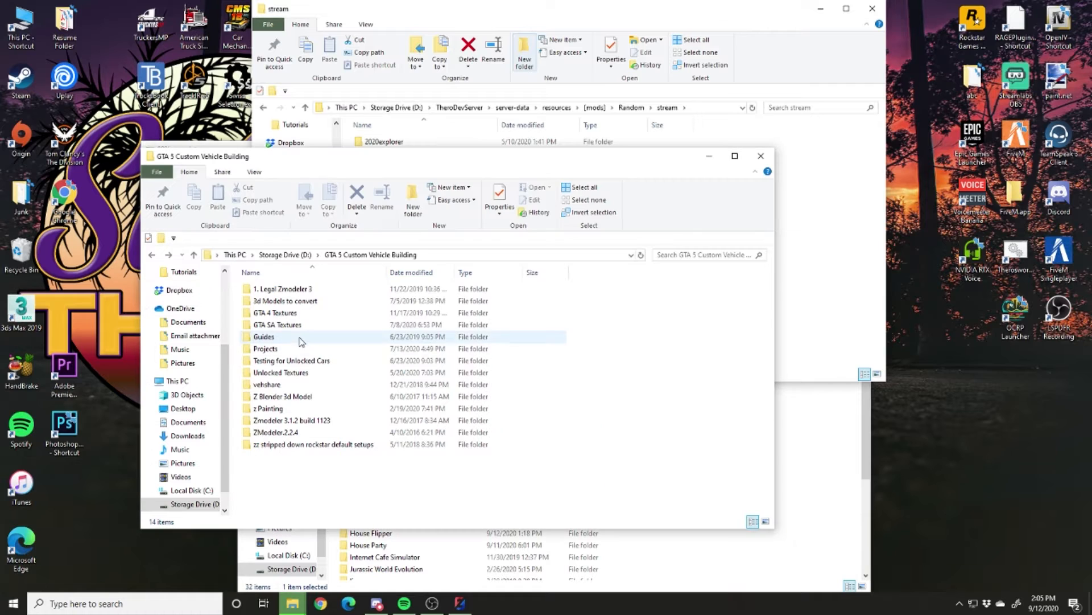
Browse the vehicle project folders (Tutorials\Testing, Non ELS CHP 2006 CVPI Finished Model) to locate the .yft files.
double_click(265, 348)
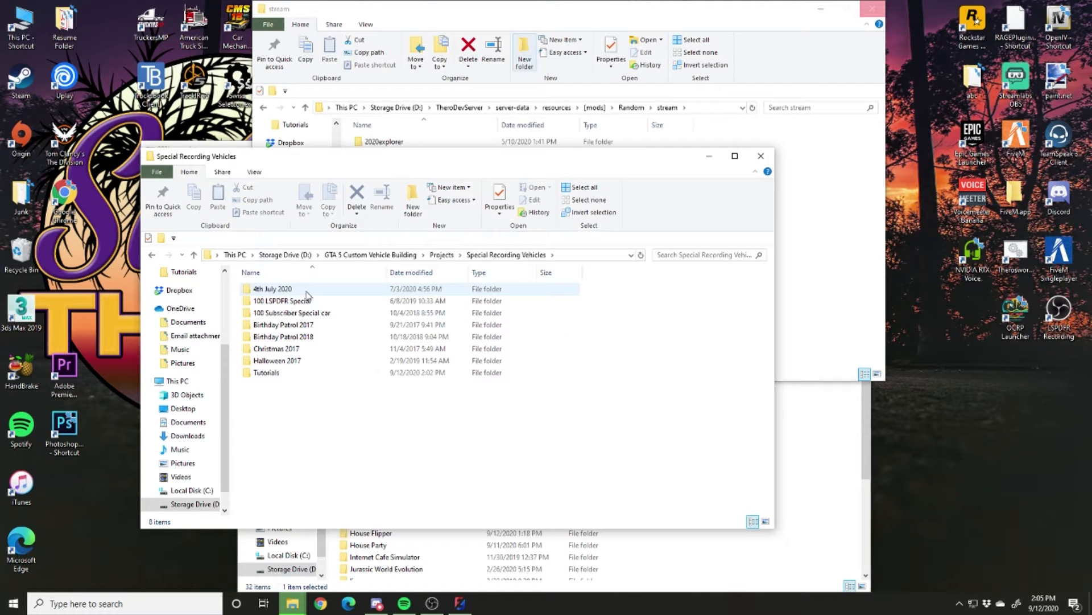
left_click(272, 288)
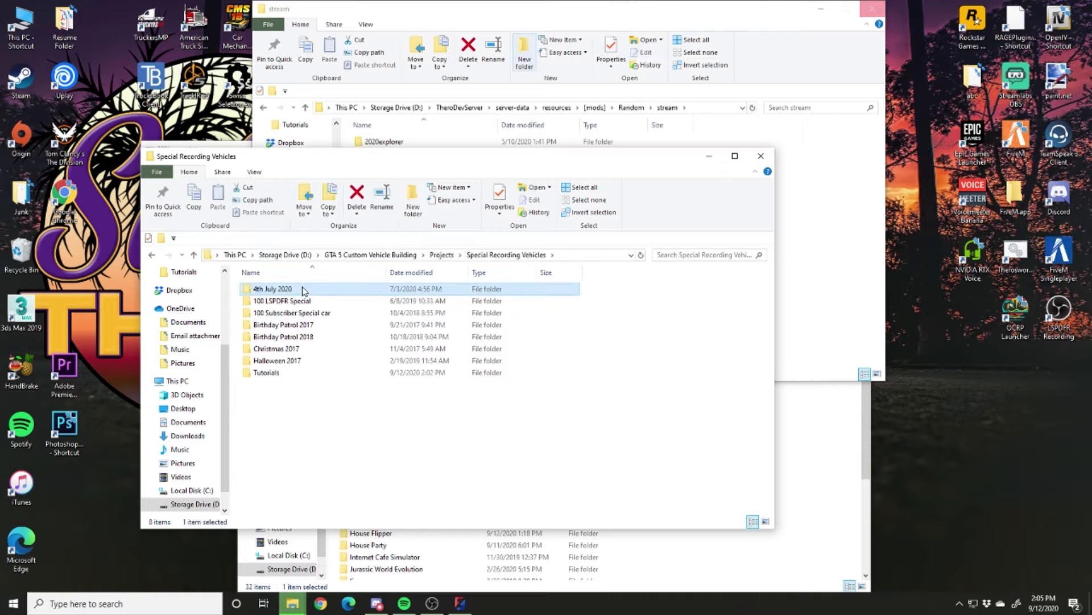
double_click(265, 372)
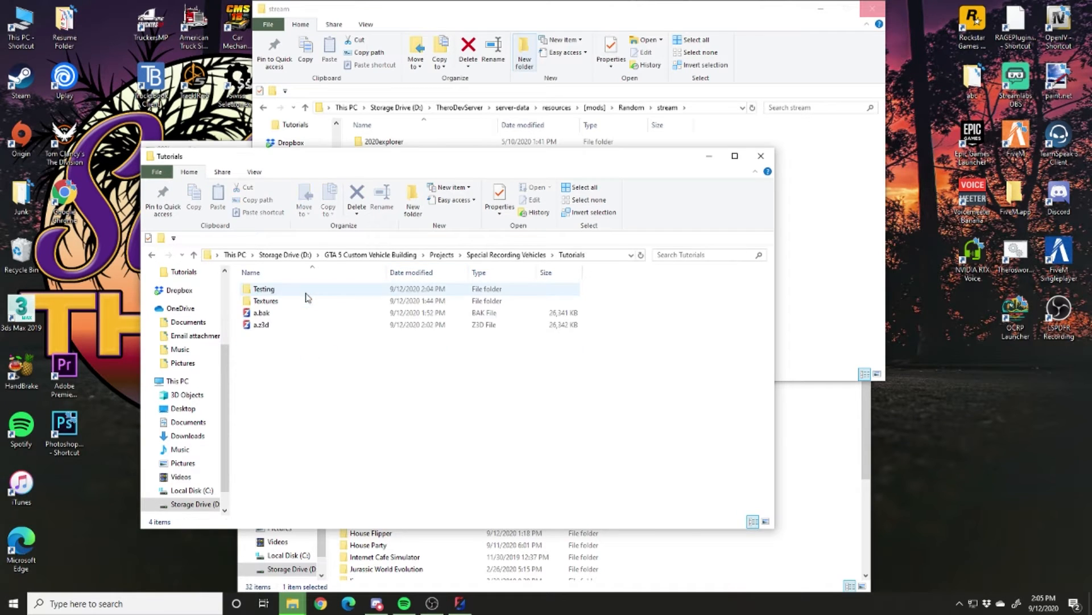
left_click(264, 288)
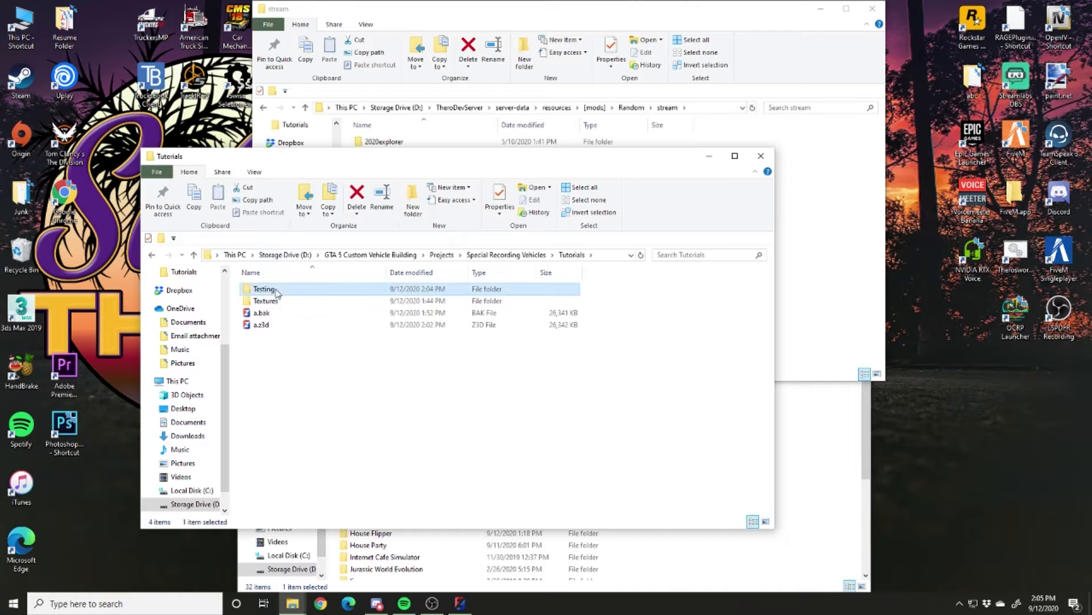
double_click(265, 288)
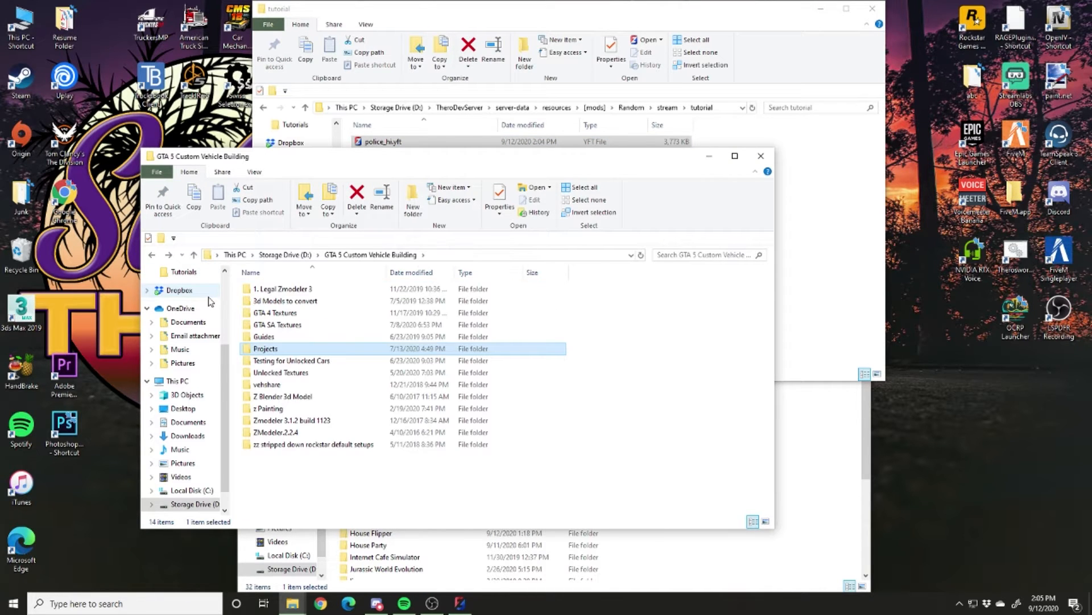
double_click(265, 348)
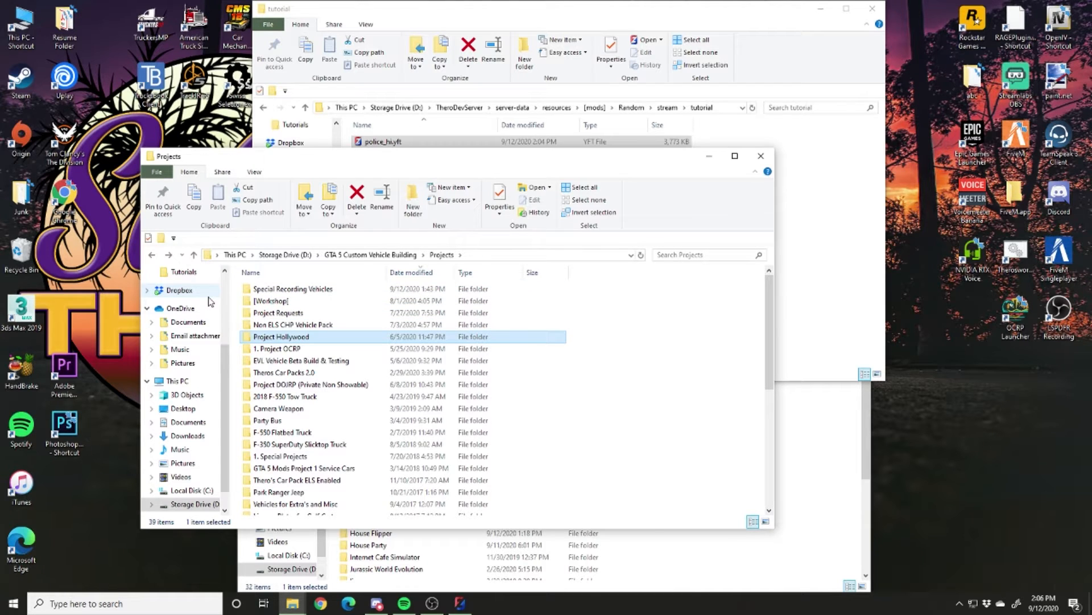
double_click(292, 325)
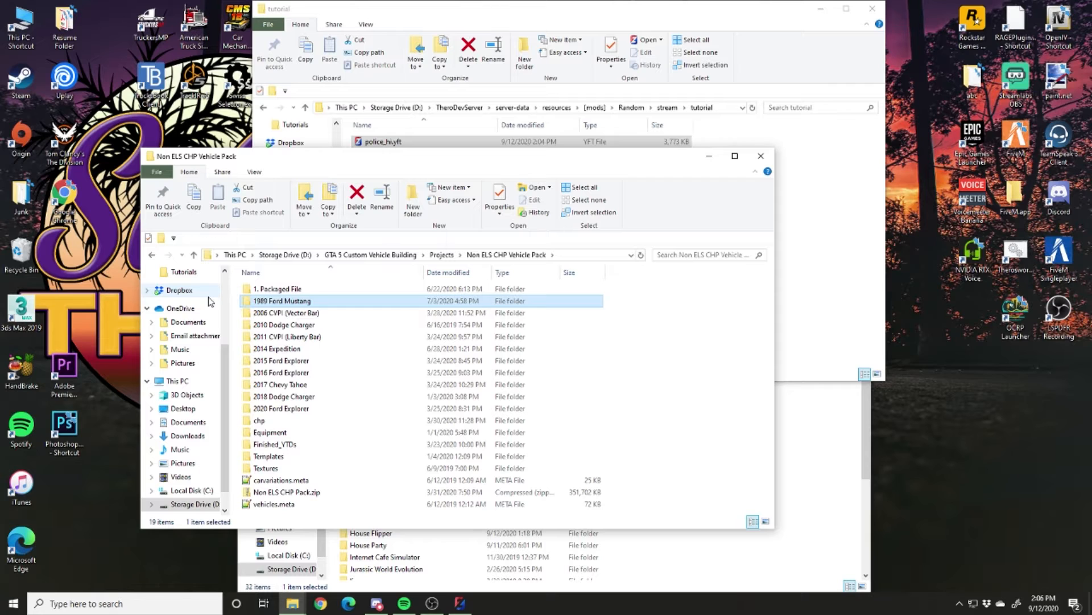
double_click(284, 312)
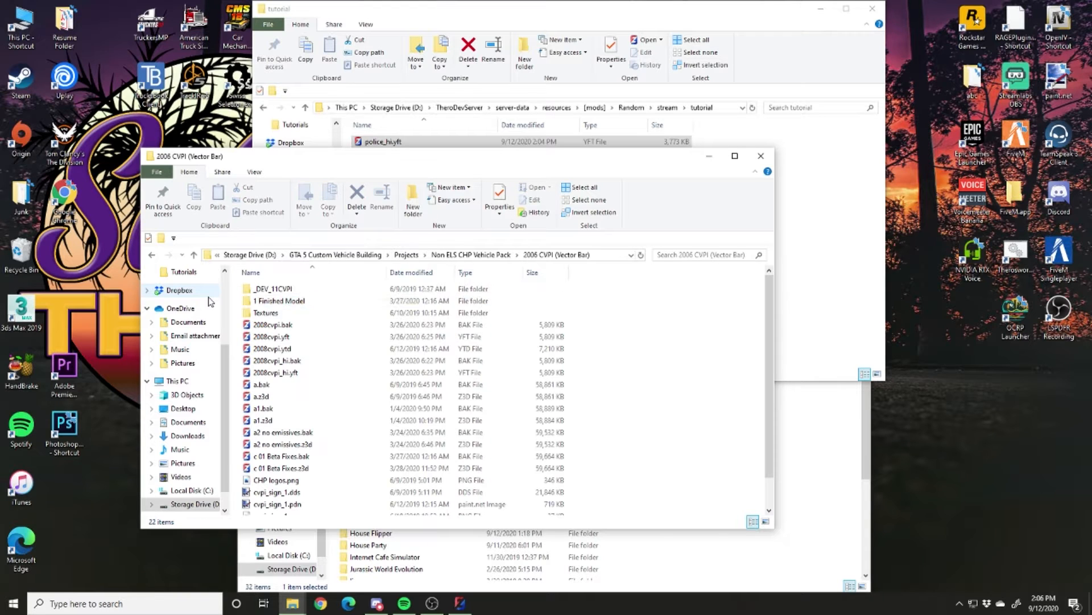
left_click(278, 301)
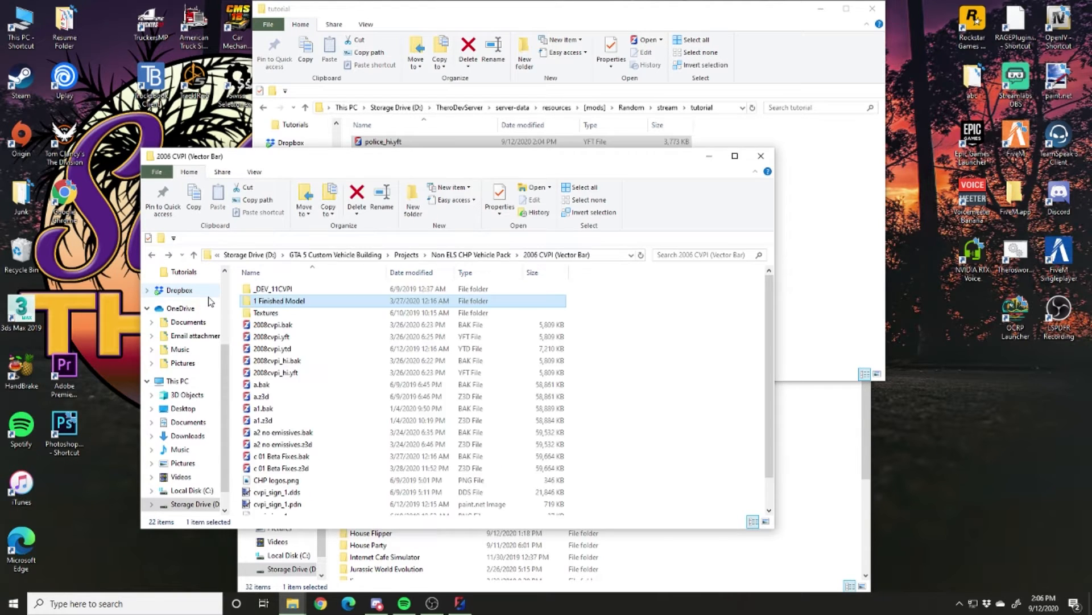
double_click(279, 300)
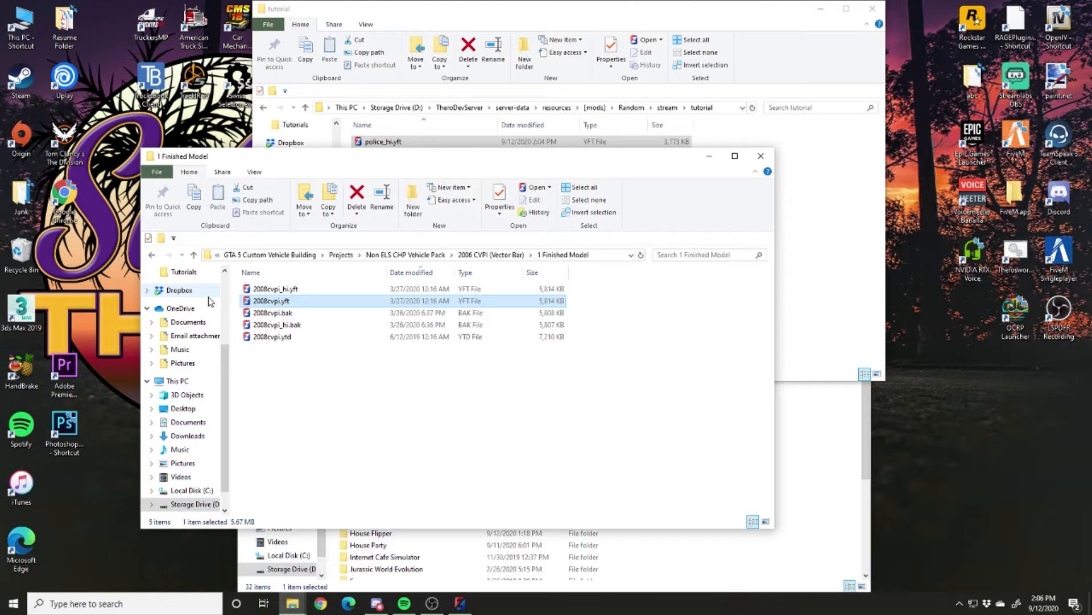
left_click(272, 337)
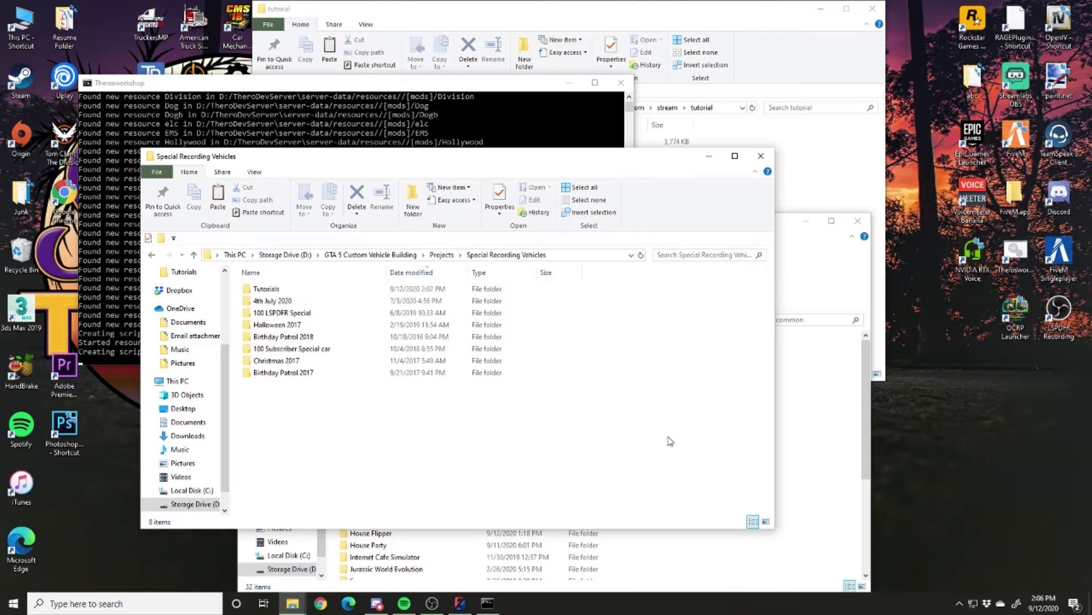
Return to Tutorials\Testing, close the Steam common window and launch the FiveM client.
double_click(265, 288)
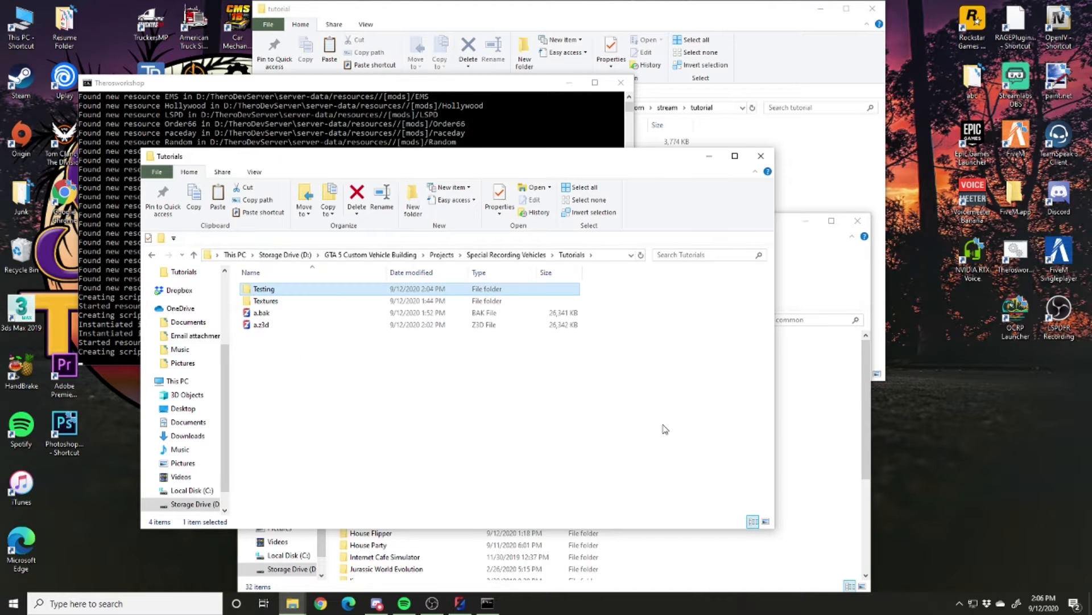
double_click(263, 288)
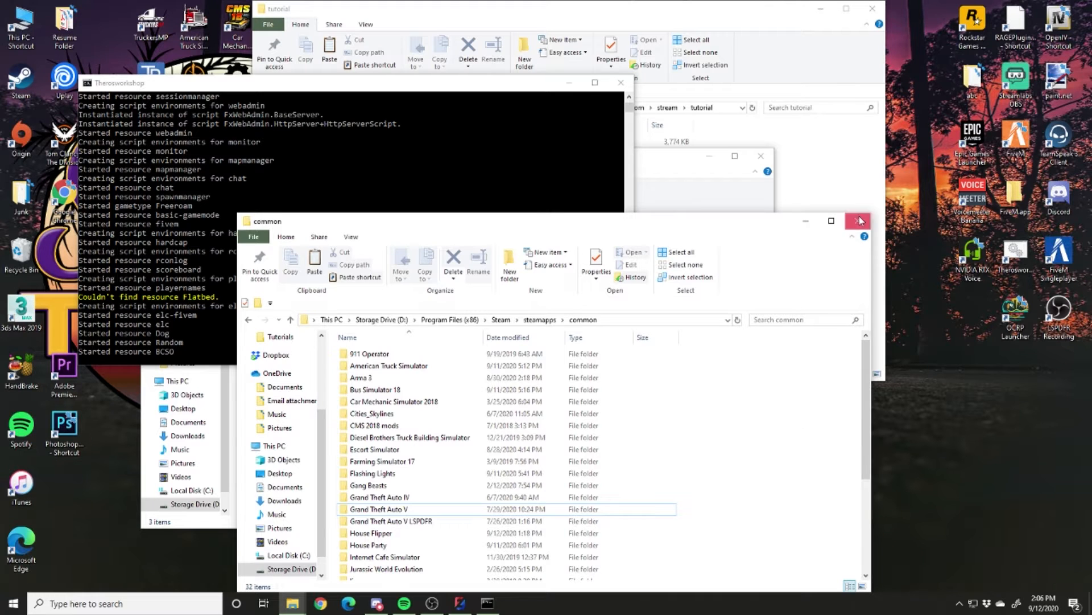
left_click(860, 221)
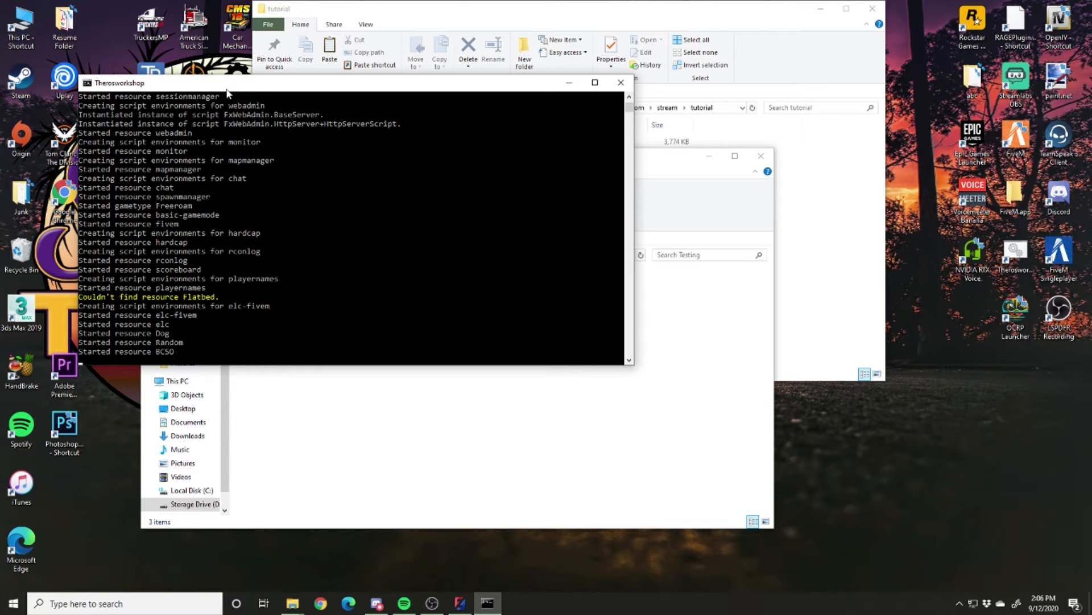
mouse_move(181, 356)
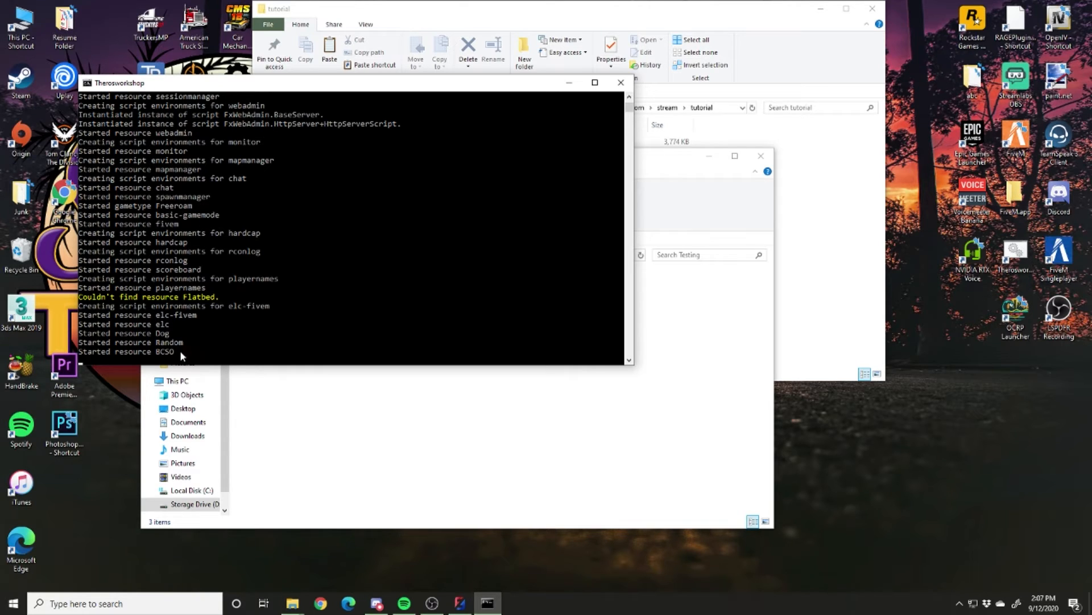
mouse_move(195, 345)
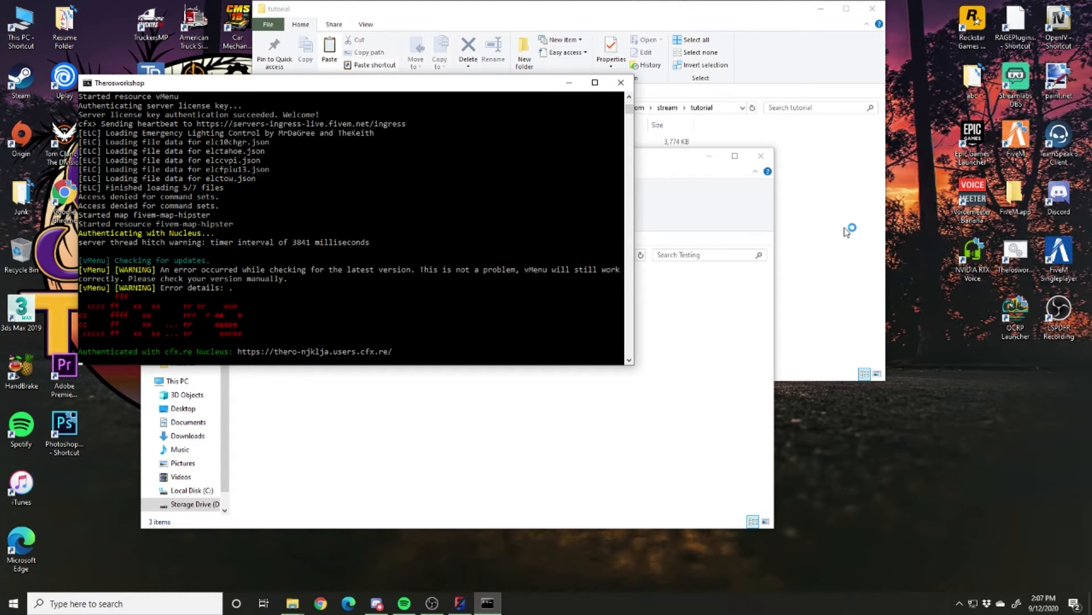
left_click(516, 603)
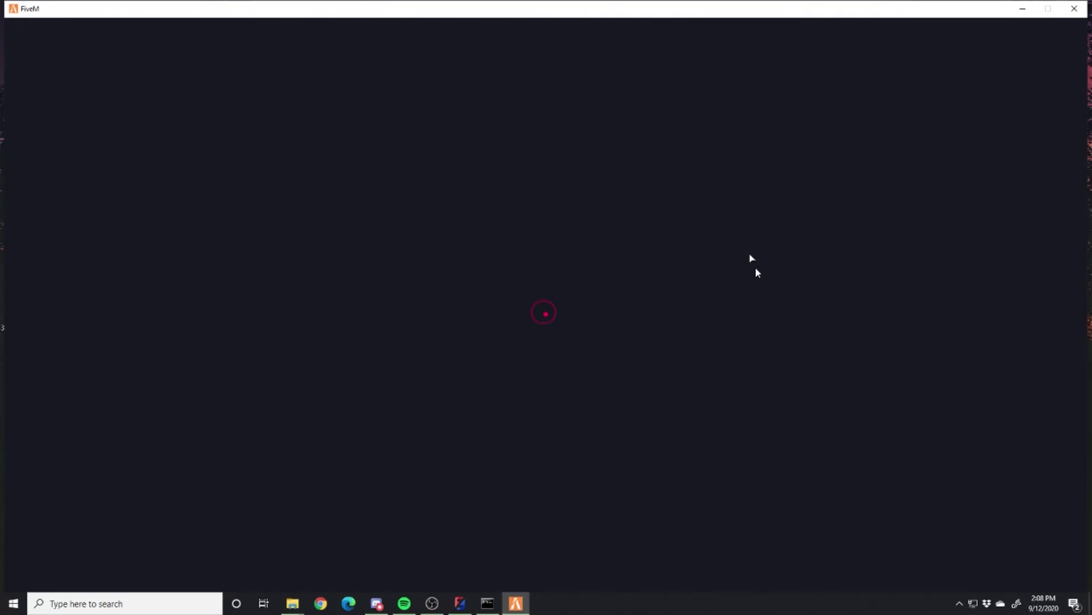
mouse_move(745, 256)
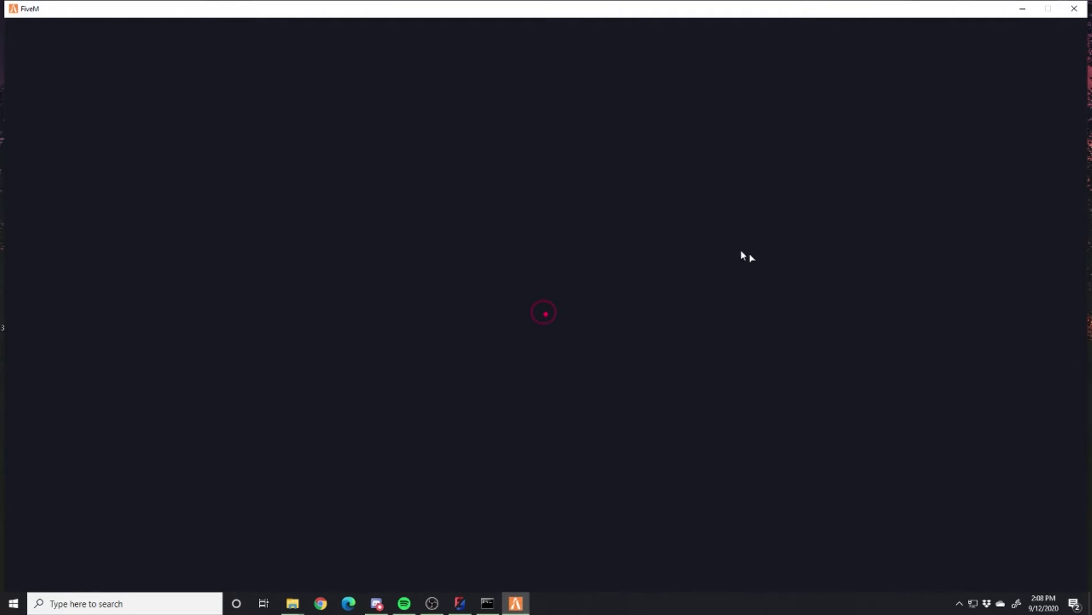
mouse_move(666, 279)
type("poli")
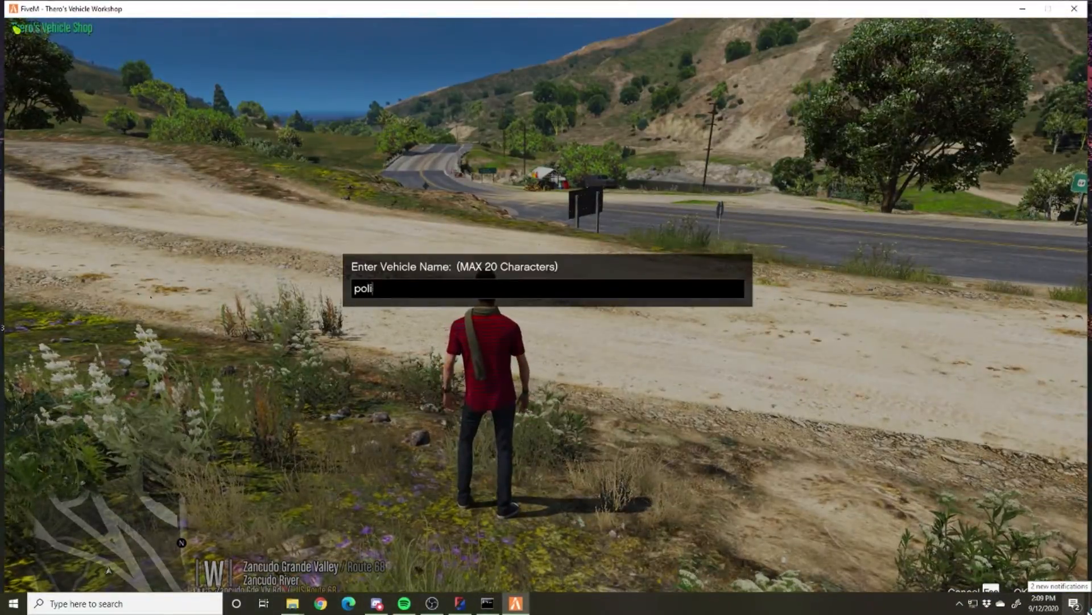
Spawn the police car by its model name next to the player.
key("enter")
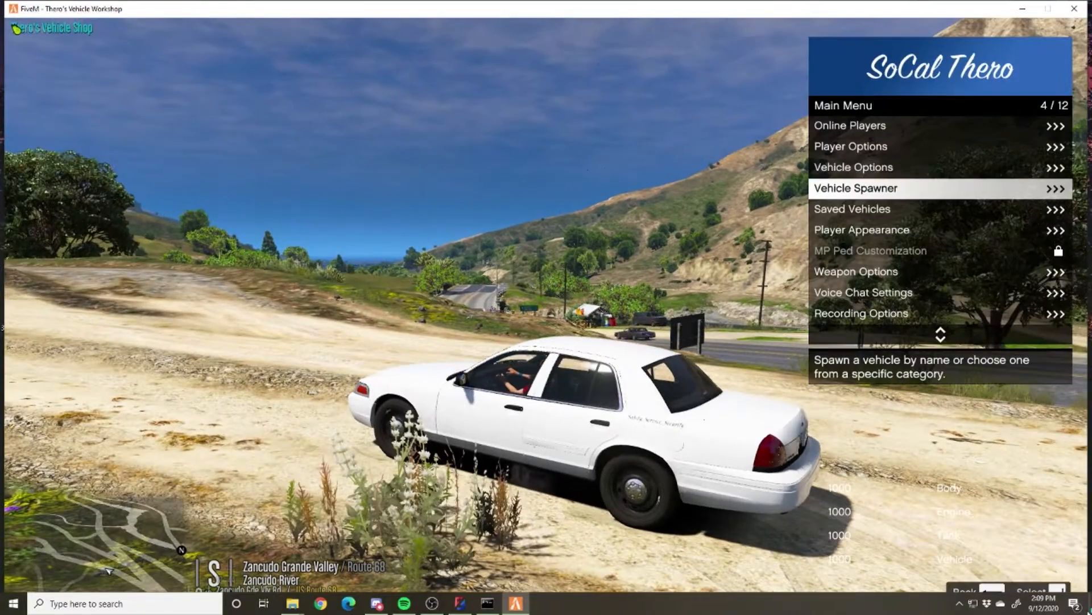
In Vehicle Options > Mod Menu, cycle Window Tint through Light Smoke, Limo, None, Pure Black, Dark Smoke and Stock.
left_click(853, 166)
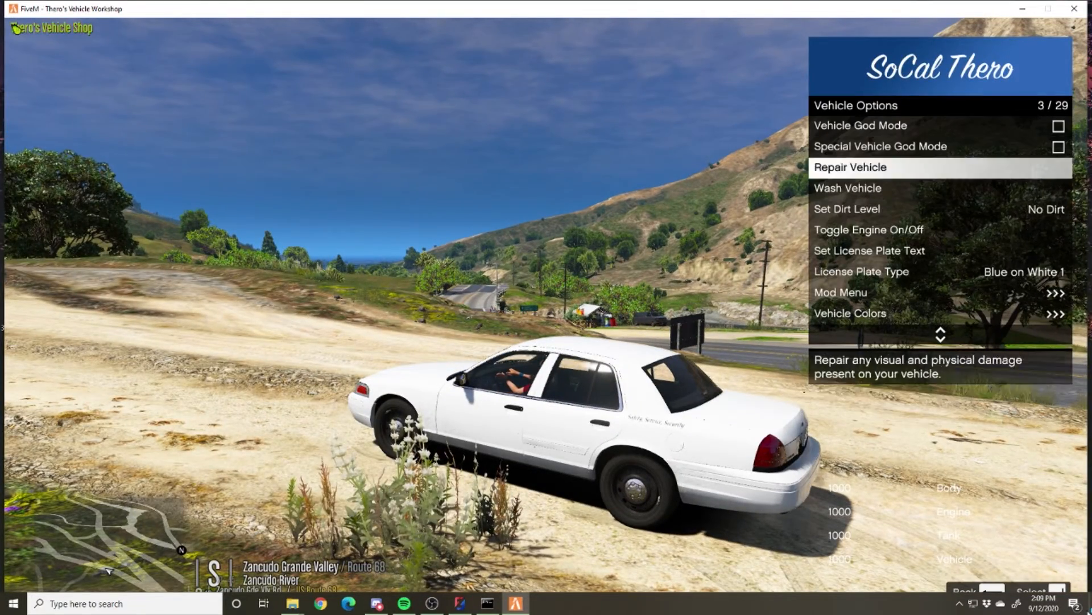
left_click(840, 292)
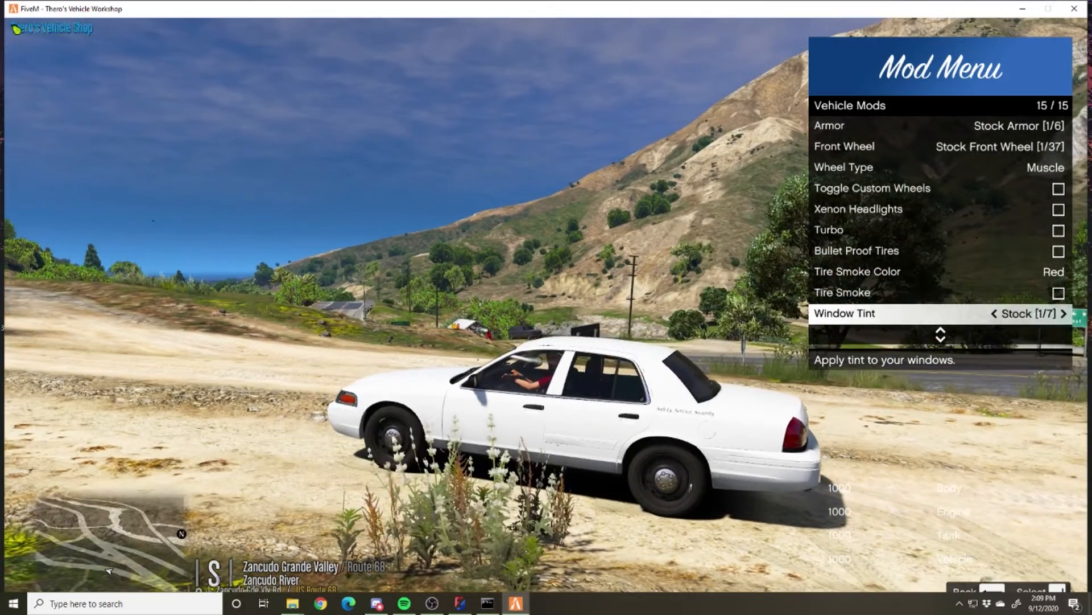
left_click(1083, 314)
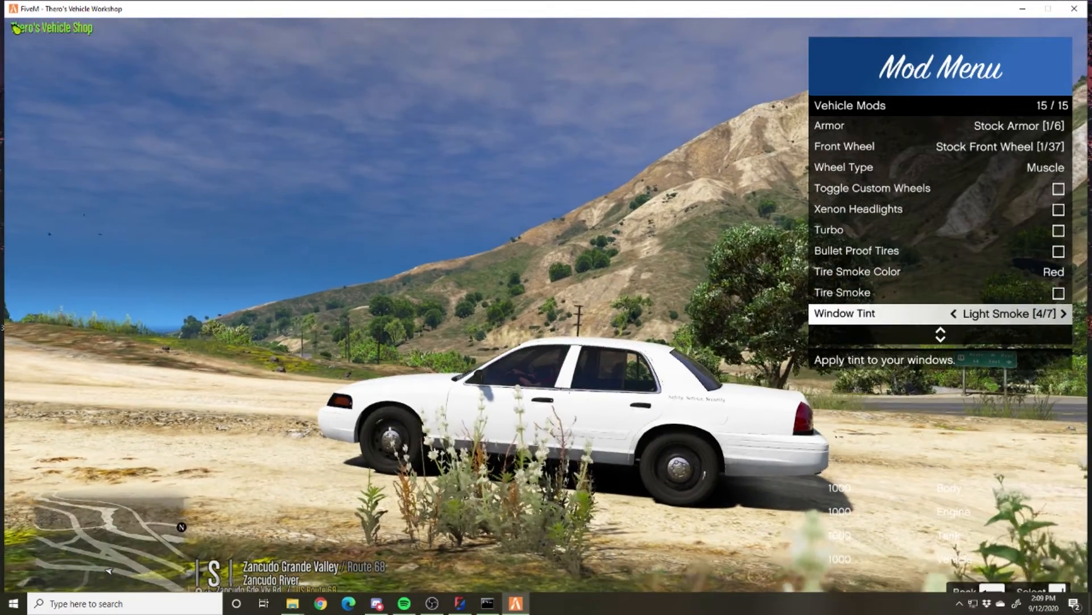
left_click(1065, 314)
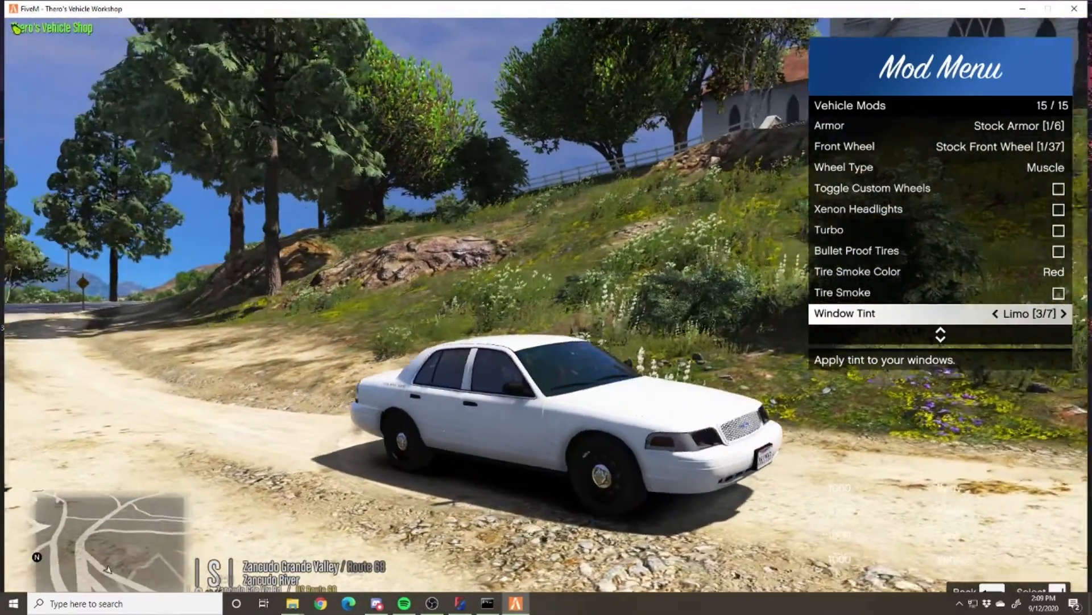
left_click(996, 314)
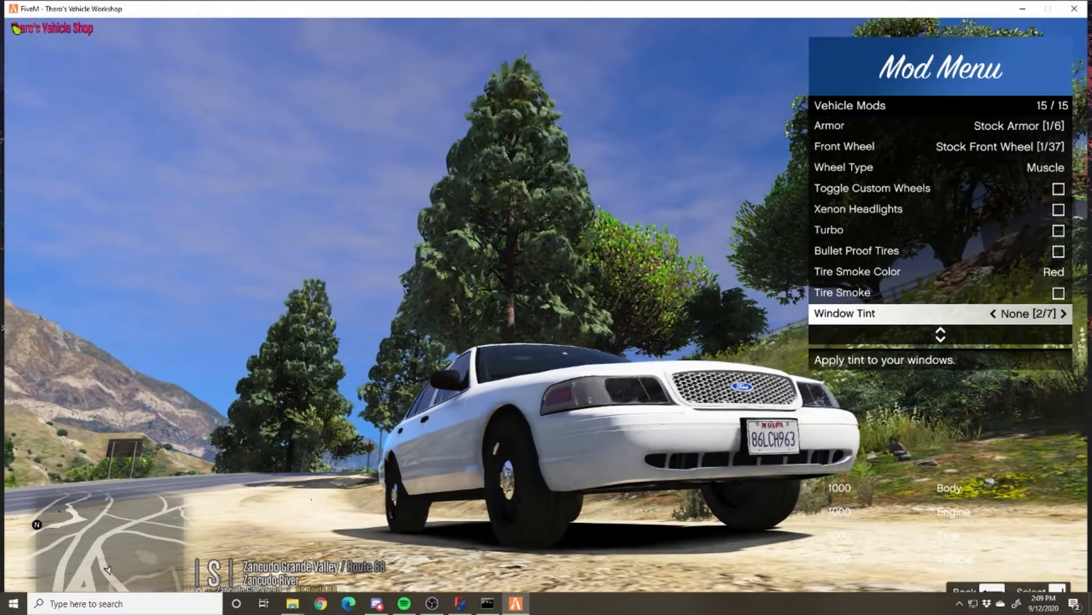
left_click(1064, 314)
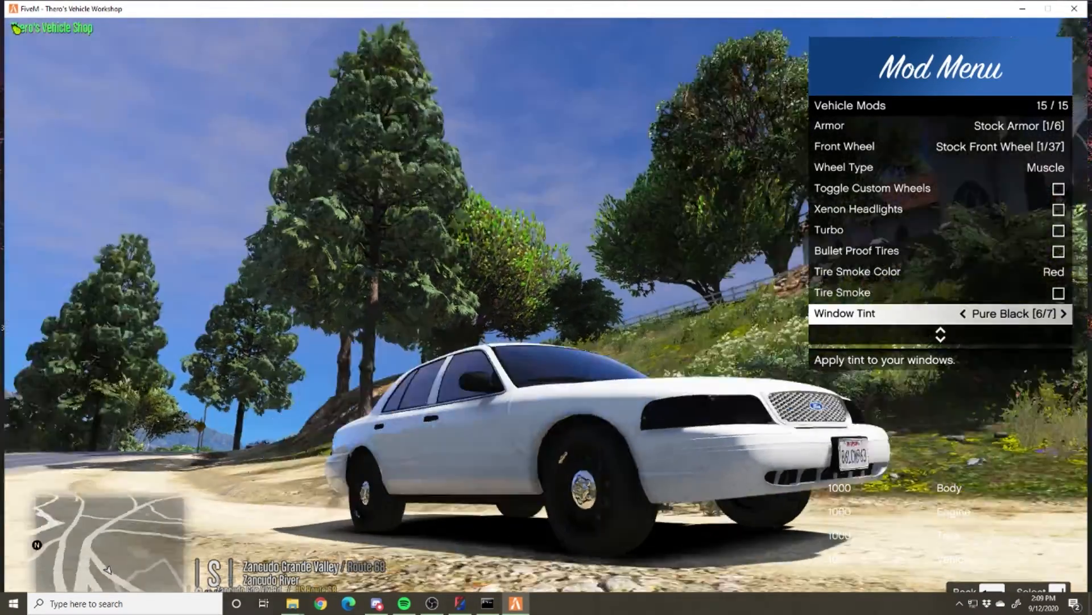
left_click(963, 313)
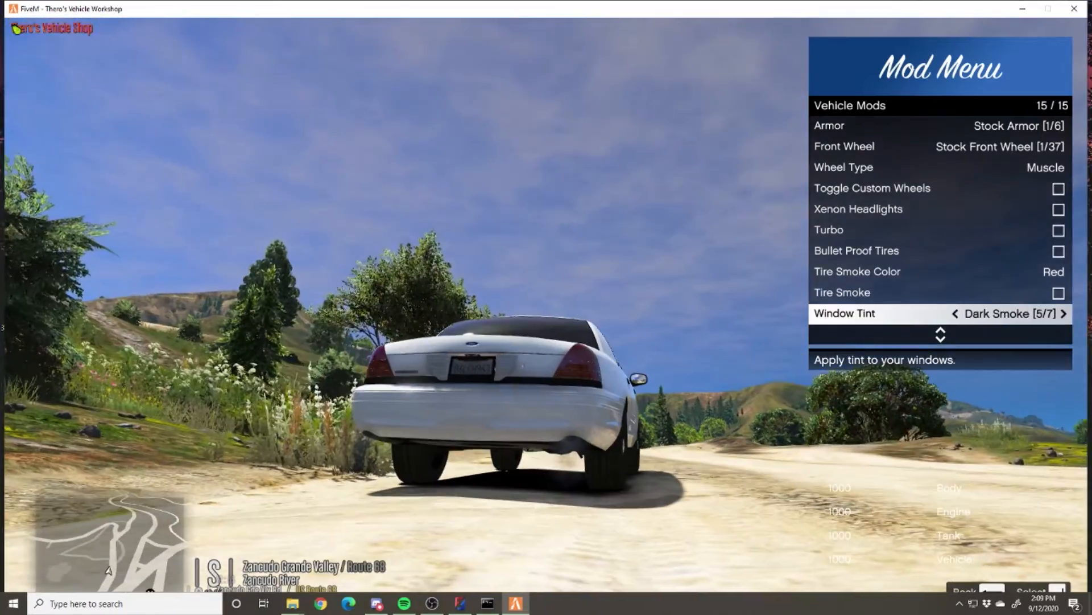
left_click(1065, 314)
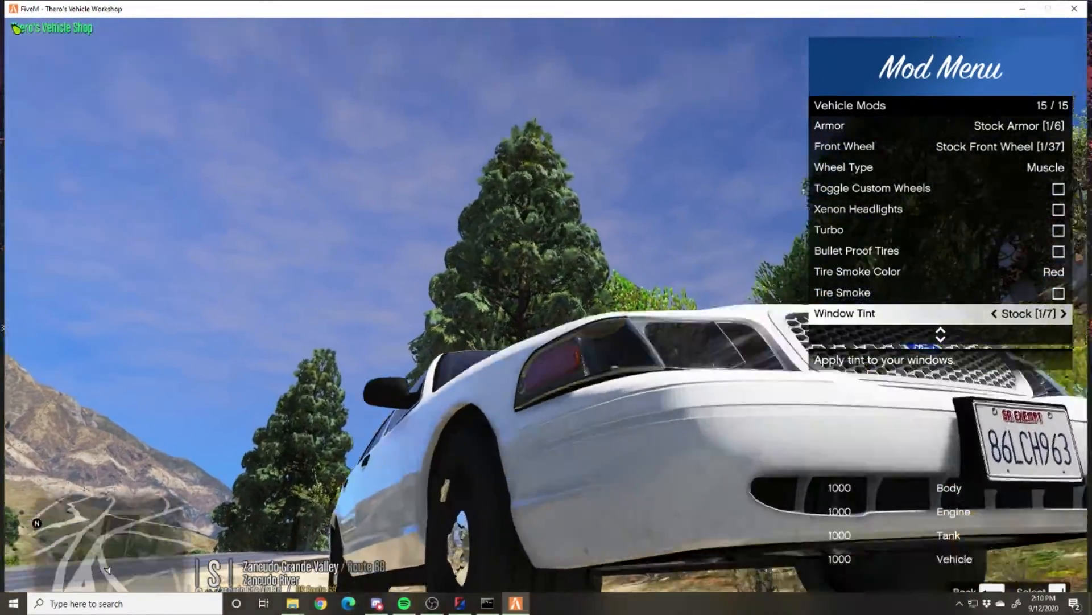
left_click(1064, 314)
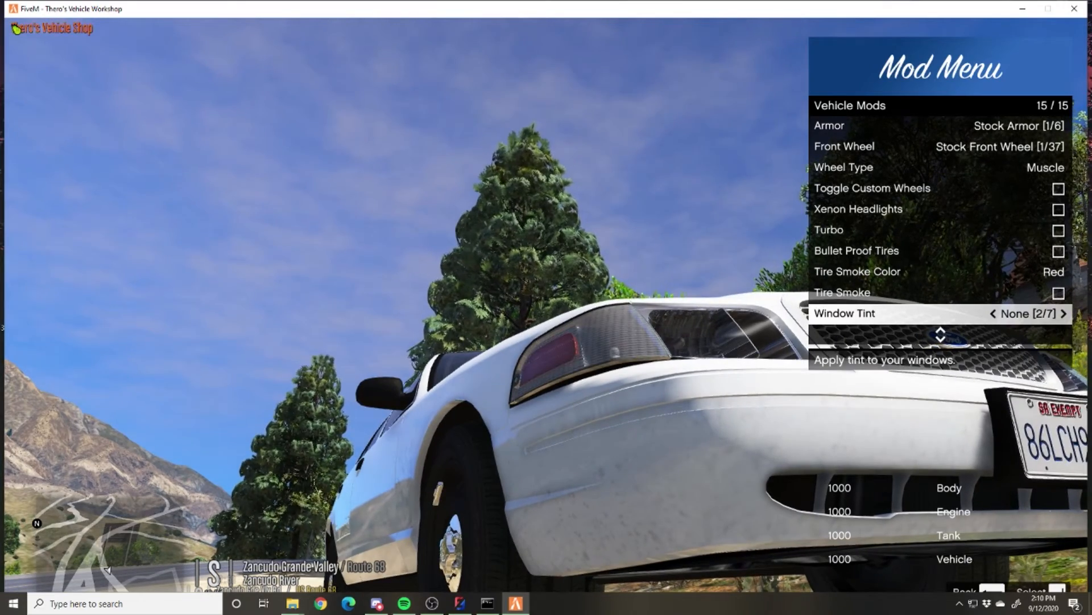
left_click(1064, 314)
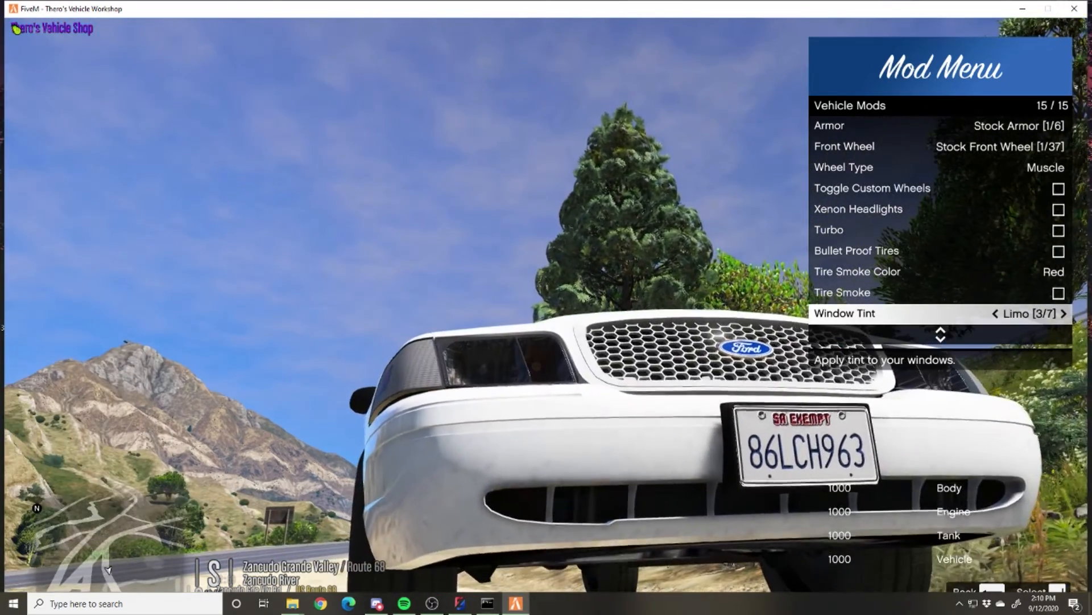
Cycle the tint again (Green, Stock, Limo, Dark Smoke from the driver's seat, Pure Black) ending on Green.
left_click(1063, 314)
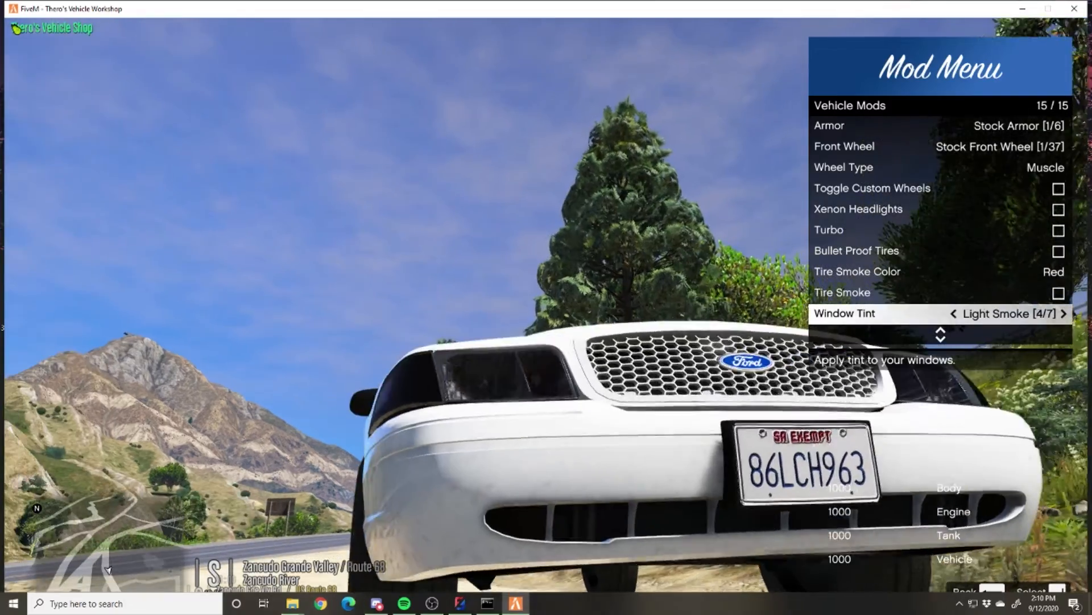
left_click(1061, 314)
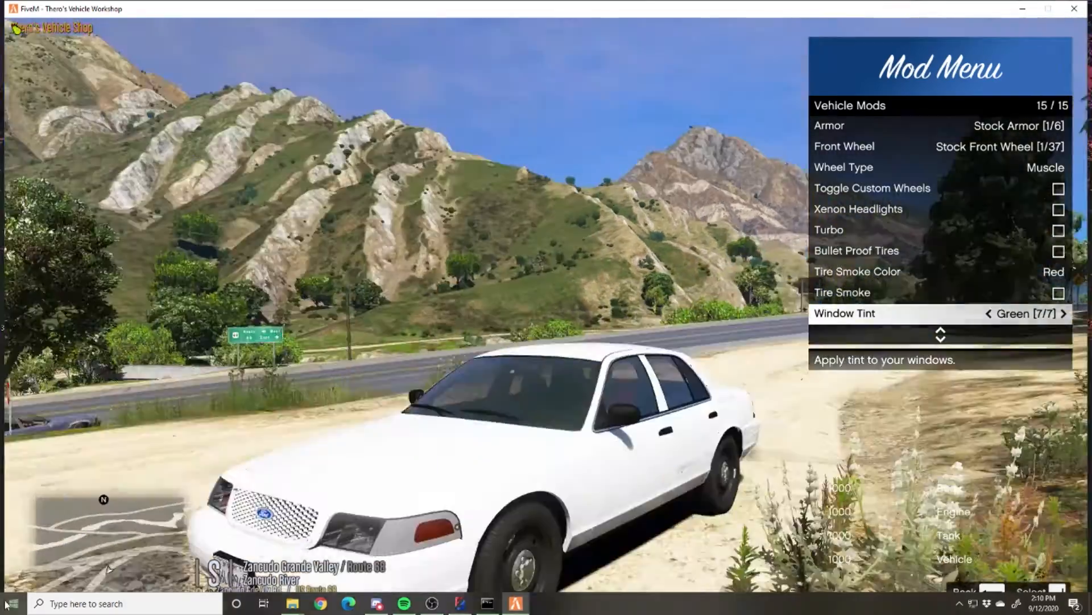
left_click(989, 314)
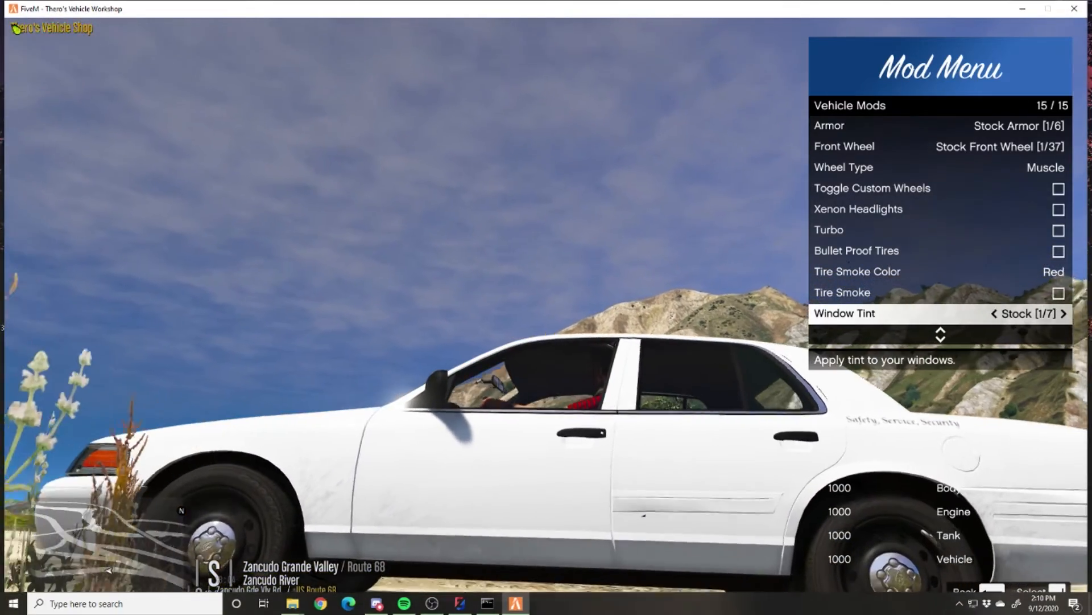
left_click(1064, 314)
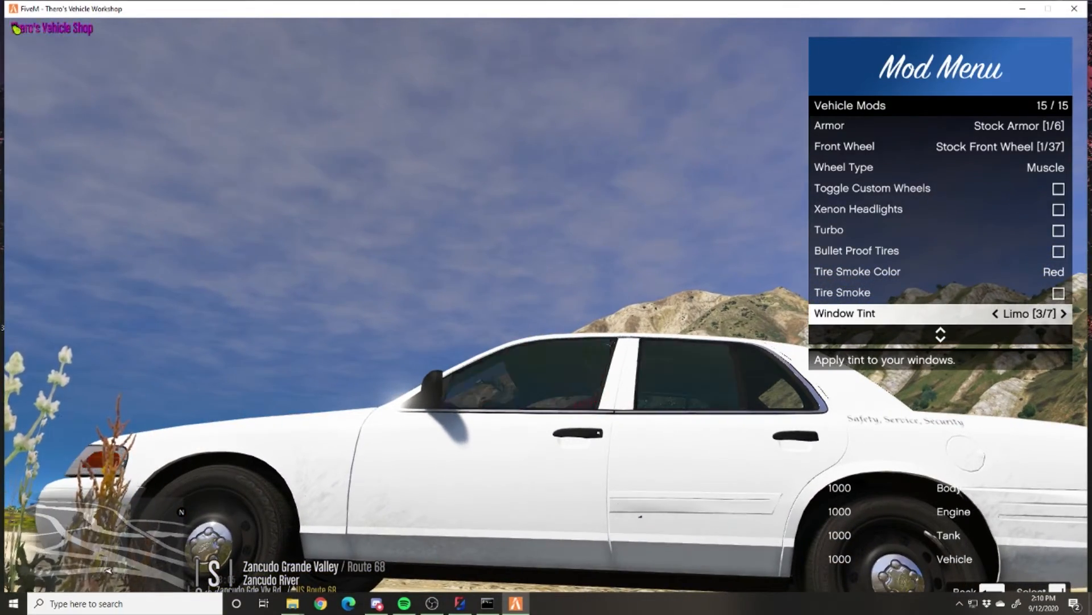
left_click(1064, 315)
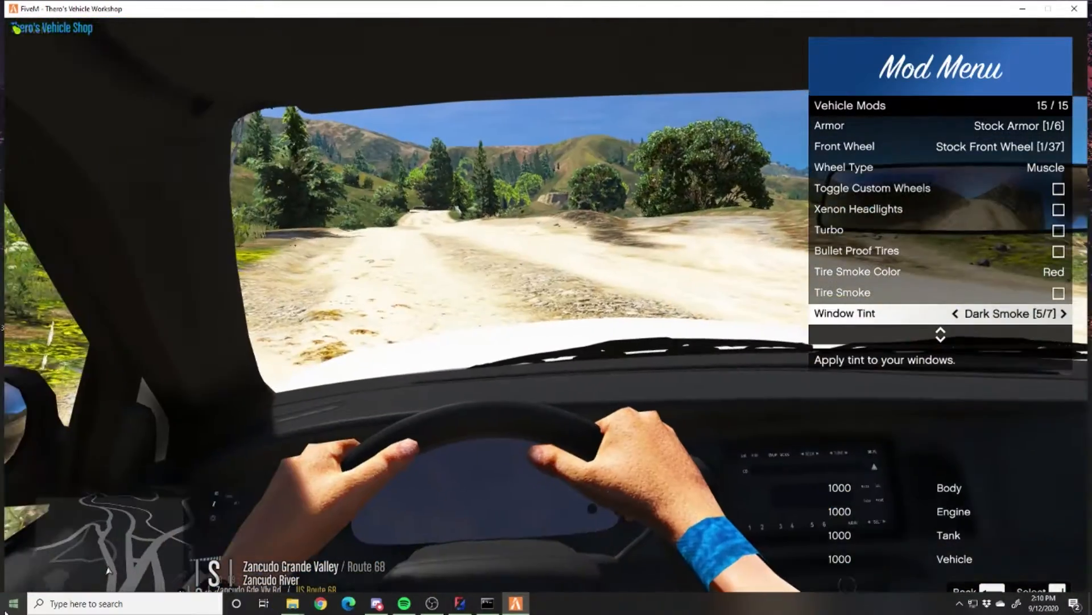
left_click(1063, 314)
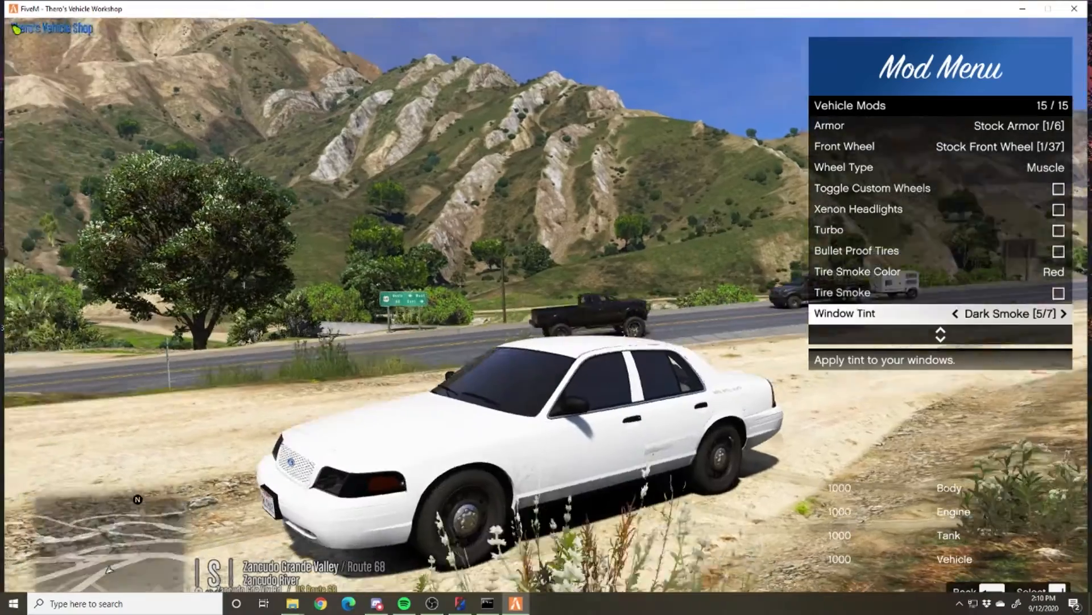
left_click(1064, 314)
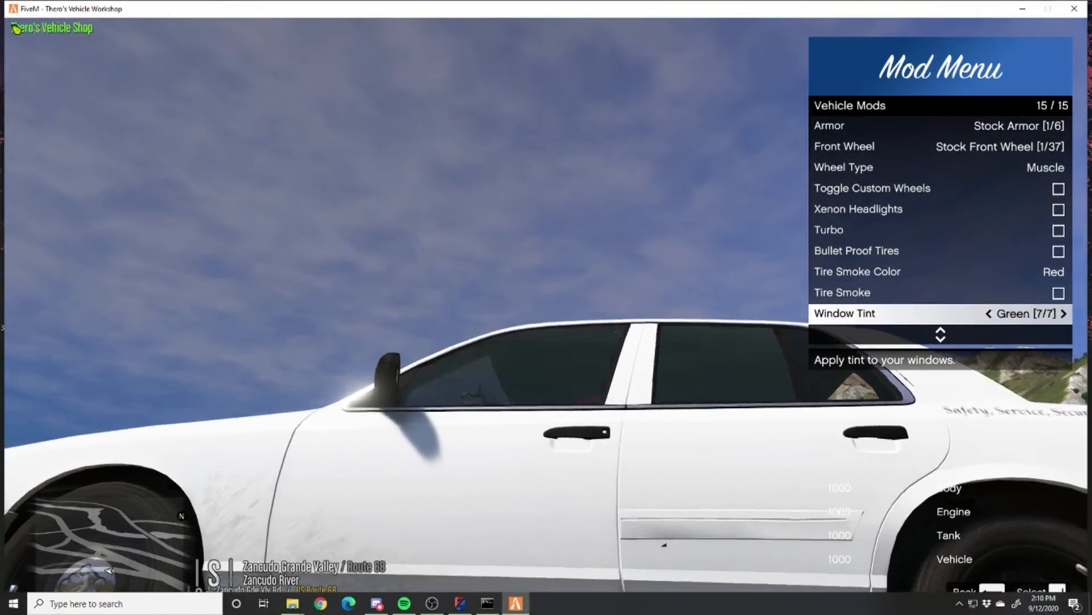
left_click(955, 314)
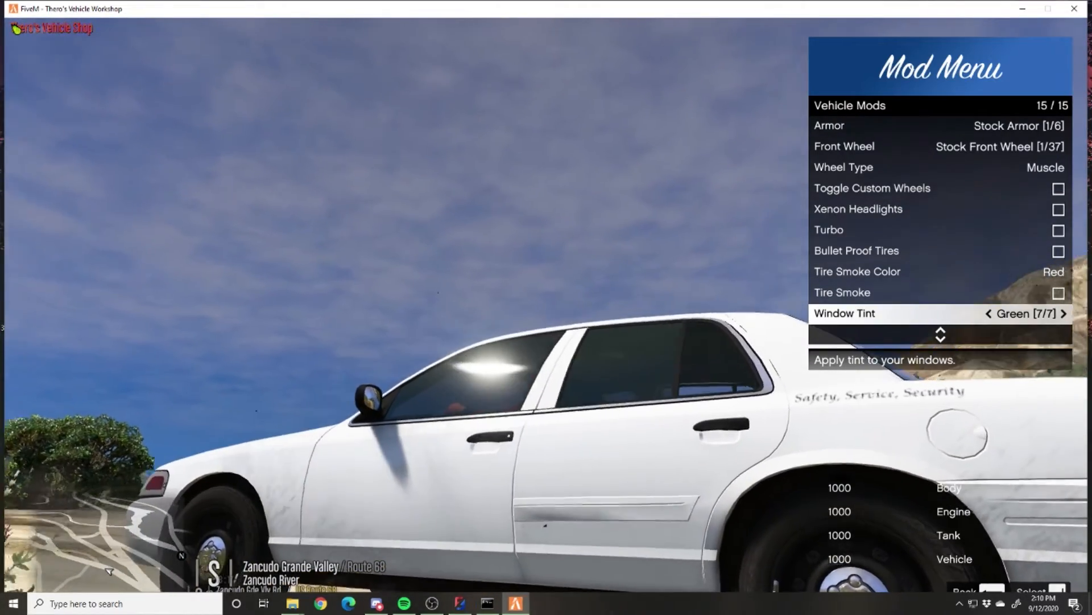
left_click(989, 314)
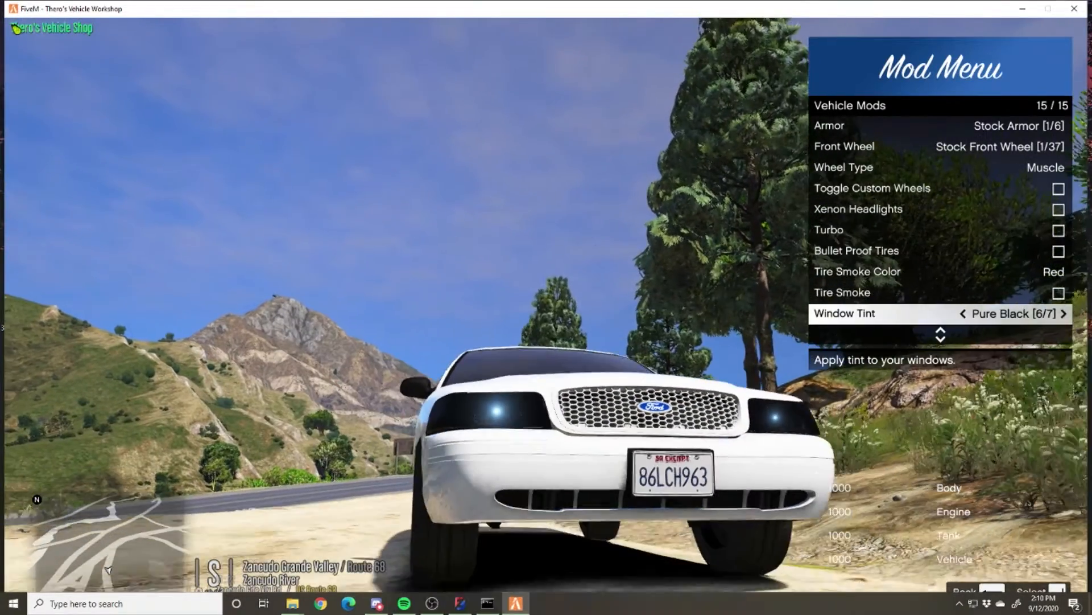
left_click(1059, 314)
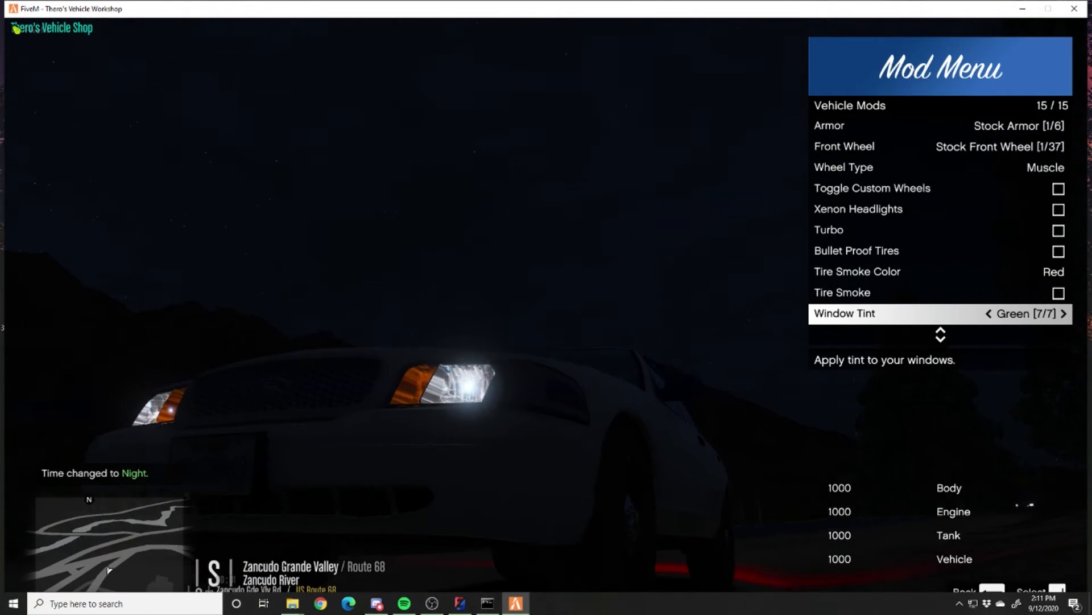
In Time Options switch the game to Night, then back to Morning.
left_click(992, 314)
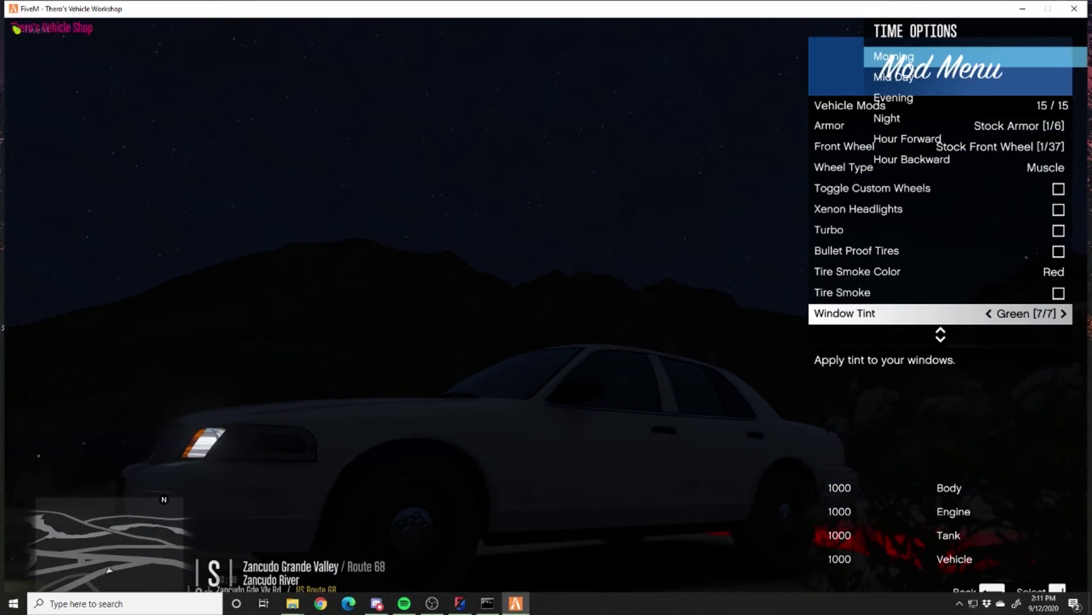
left_click(893, 56)
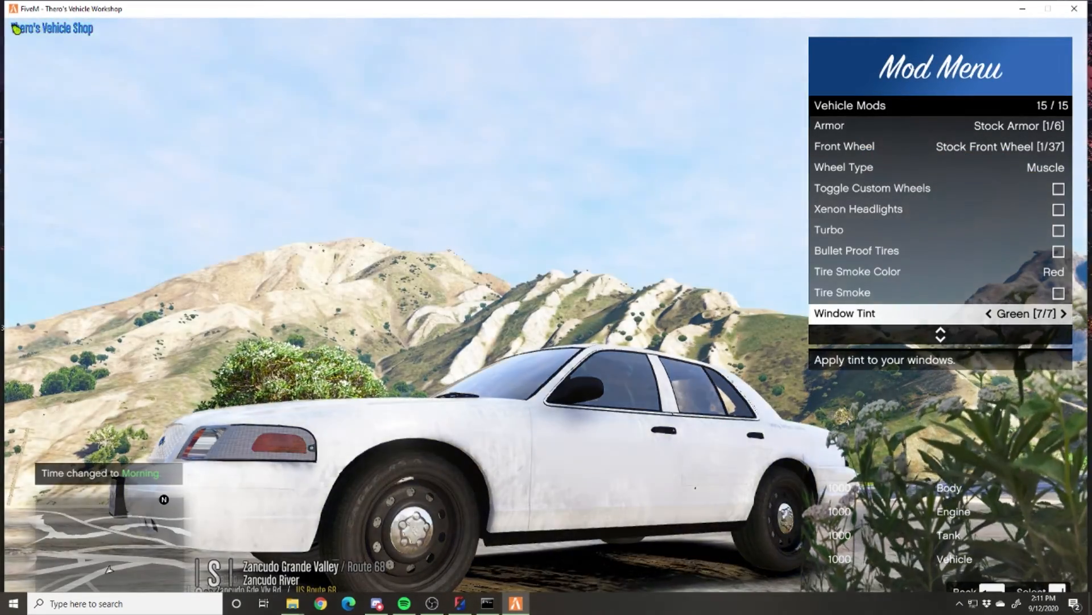